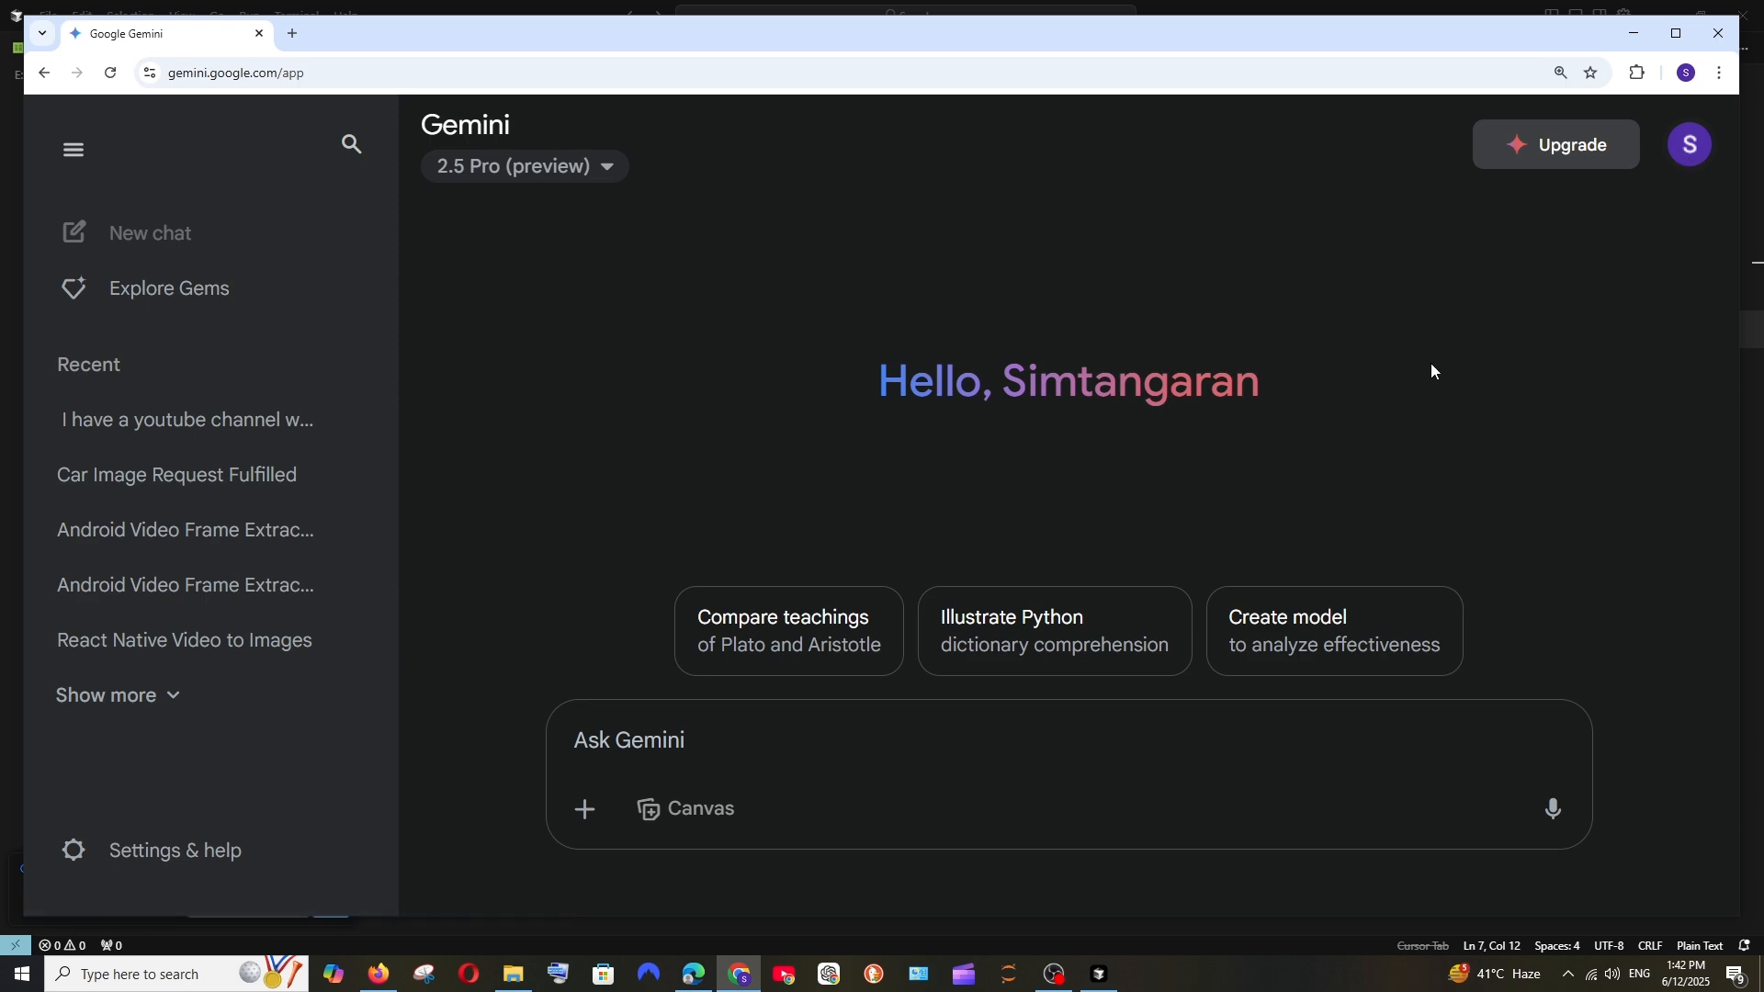
- Expand the Gemini sidebar to show the Recent chats list
{"action": "left_click", "coordinate": [693, 974]}
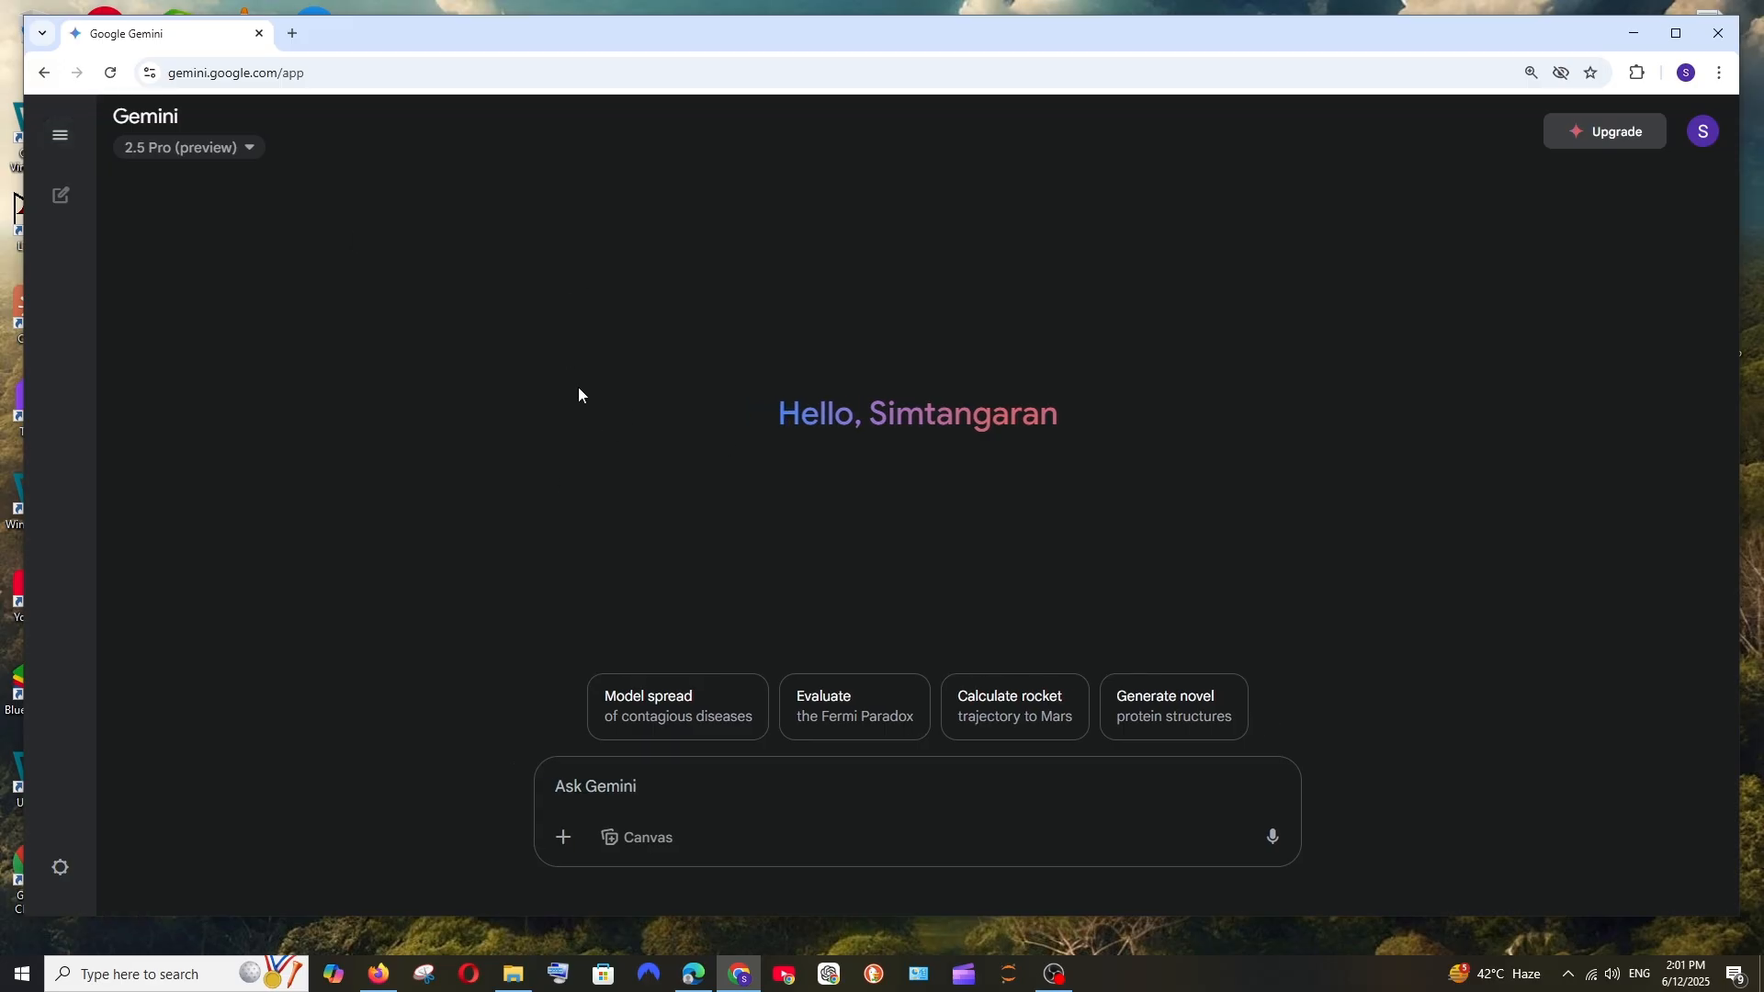
{"action": "left_click", "coordinate": [59, 134]}
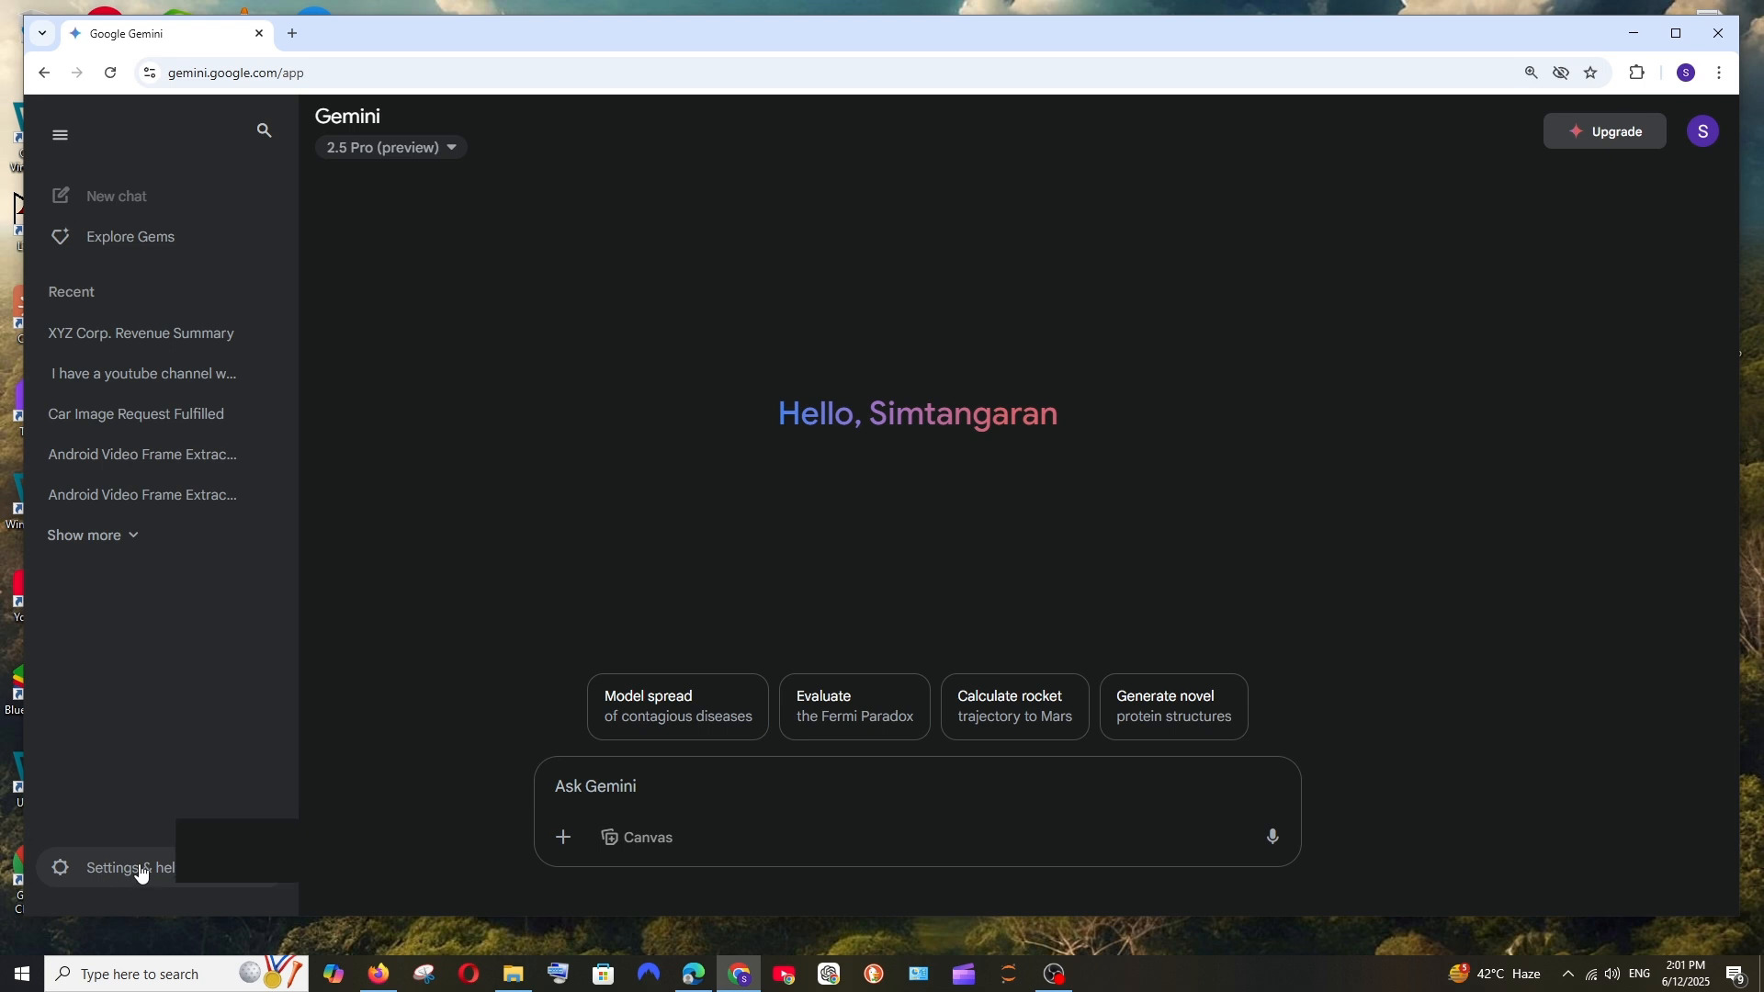
- In Settings & help > Apps, switch Google Workspace access off and then back on
{"action": "left_click", "coordinate": [118, 867]}
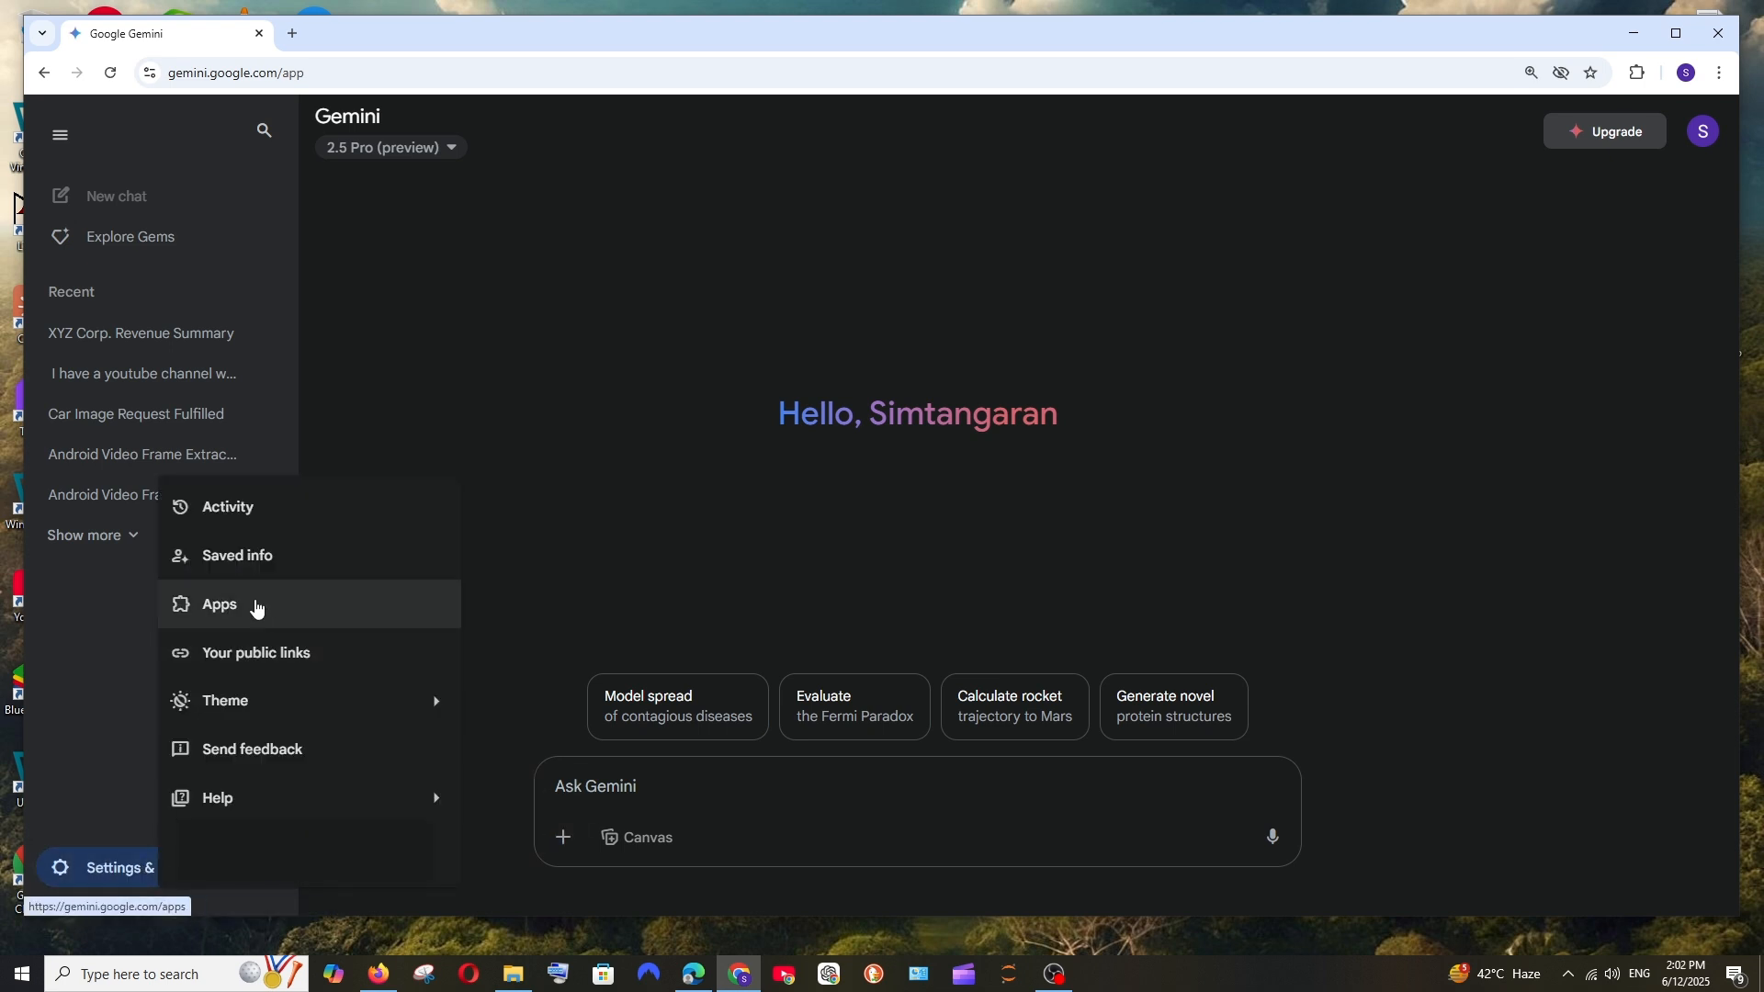
{"action": "left_click", "coordinate": [219, 605]}
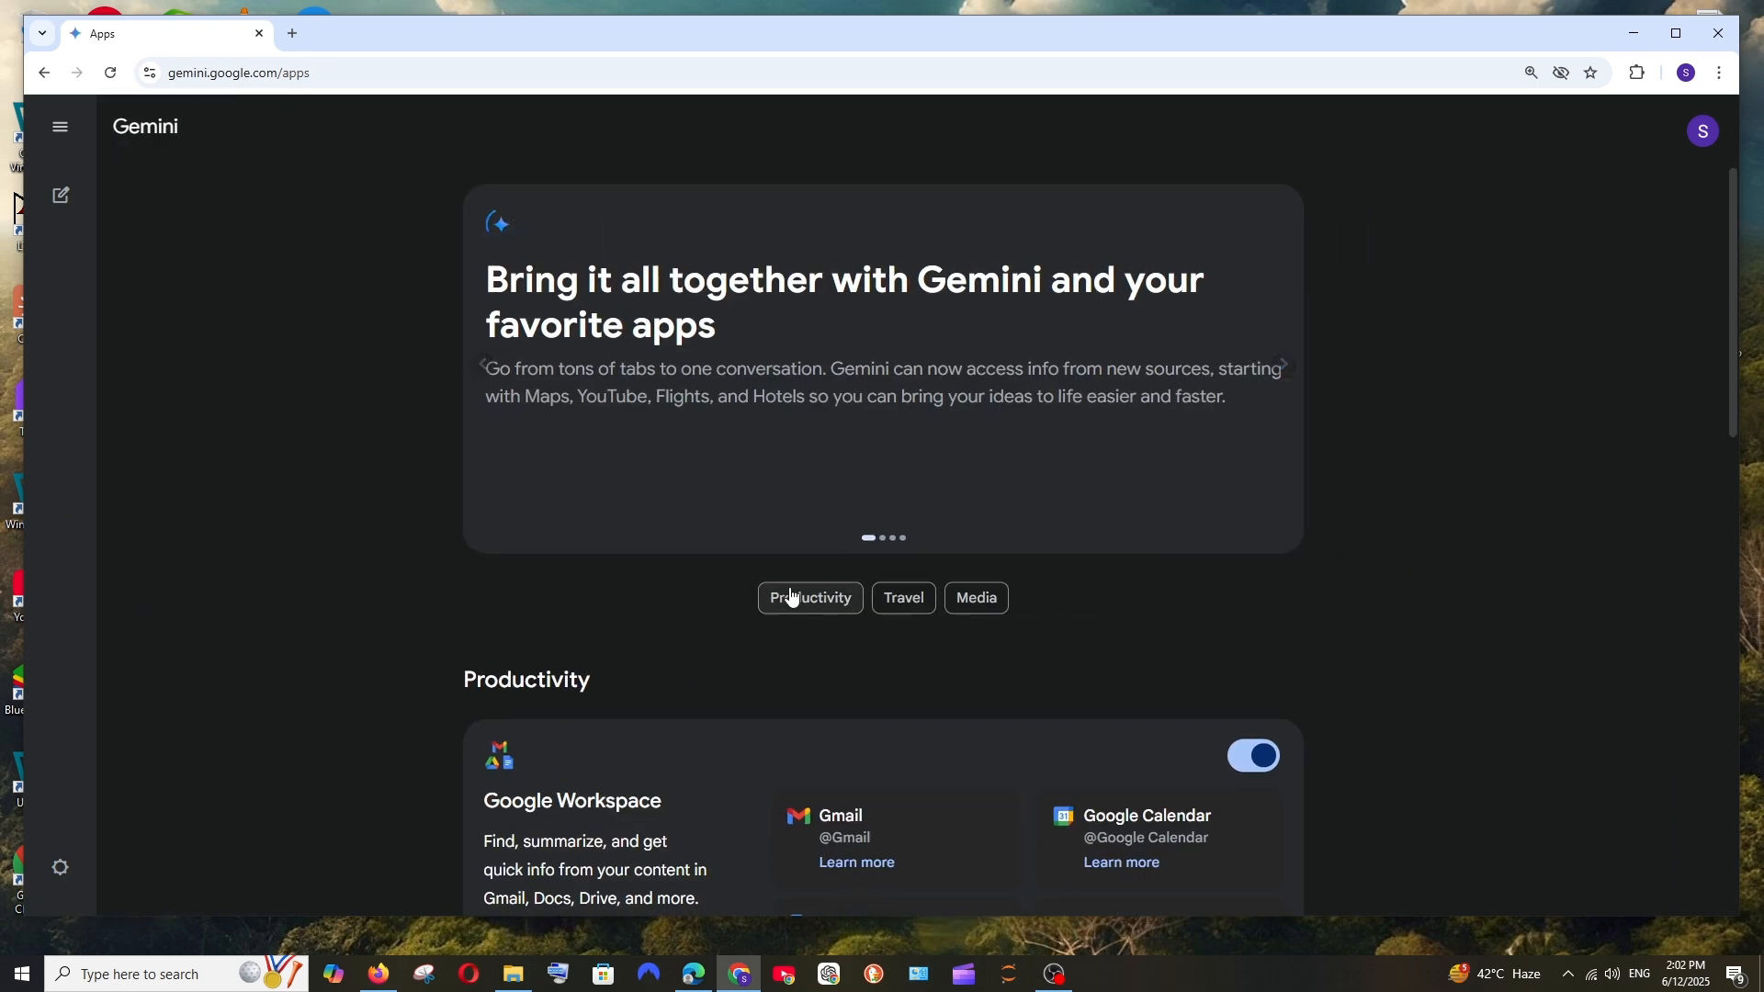
{"action": "scroll", "scroll_direction": "down", "scroll_amount": 3}
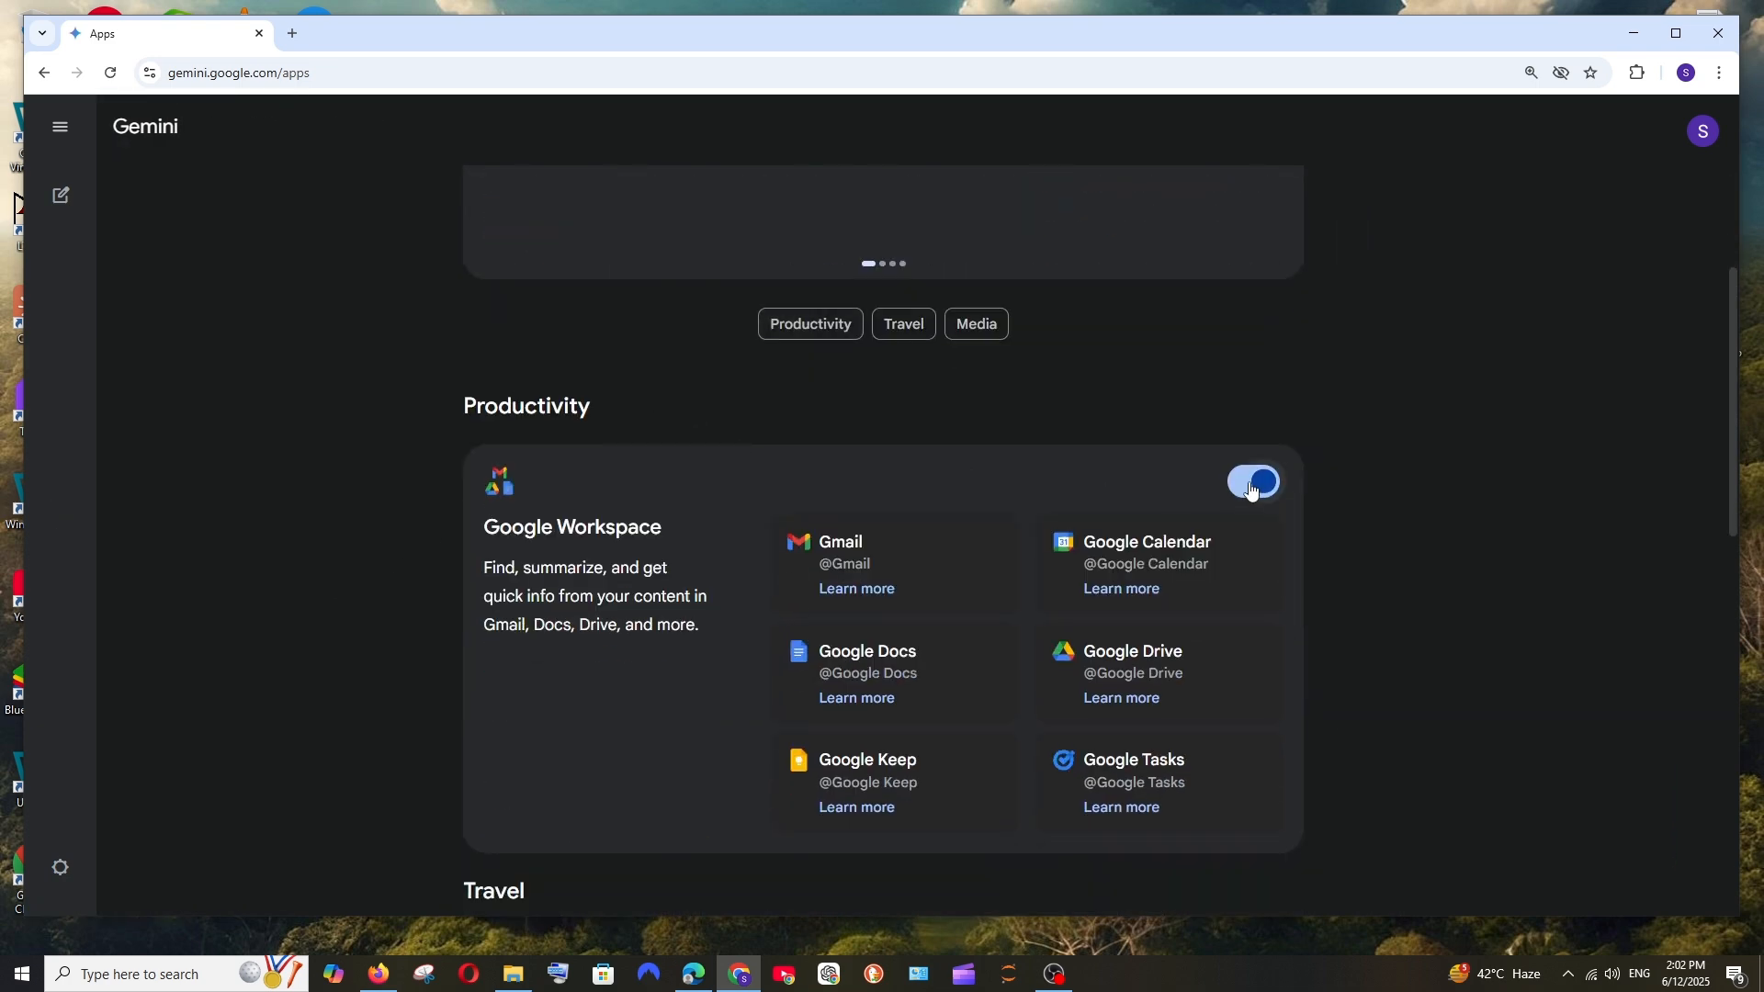
{"action": "left_click", "coordinate": [1251, 481]}
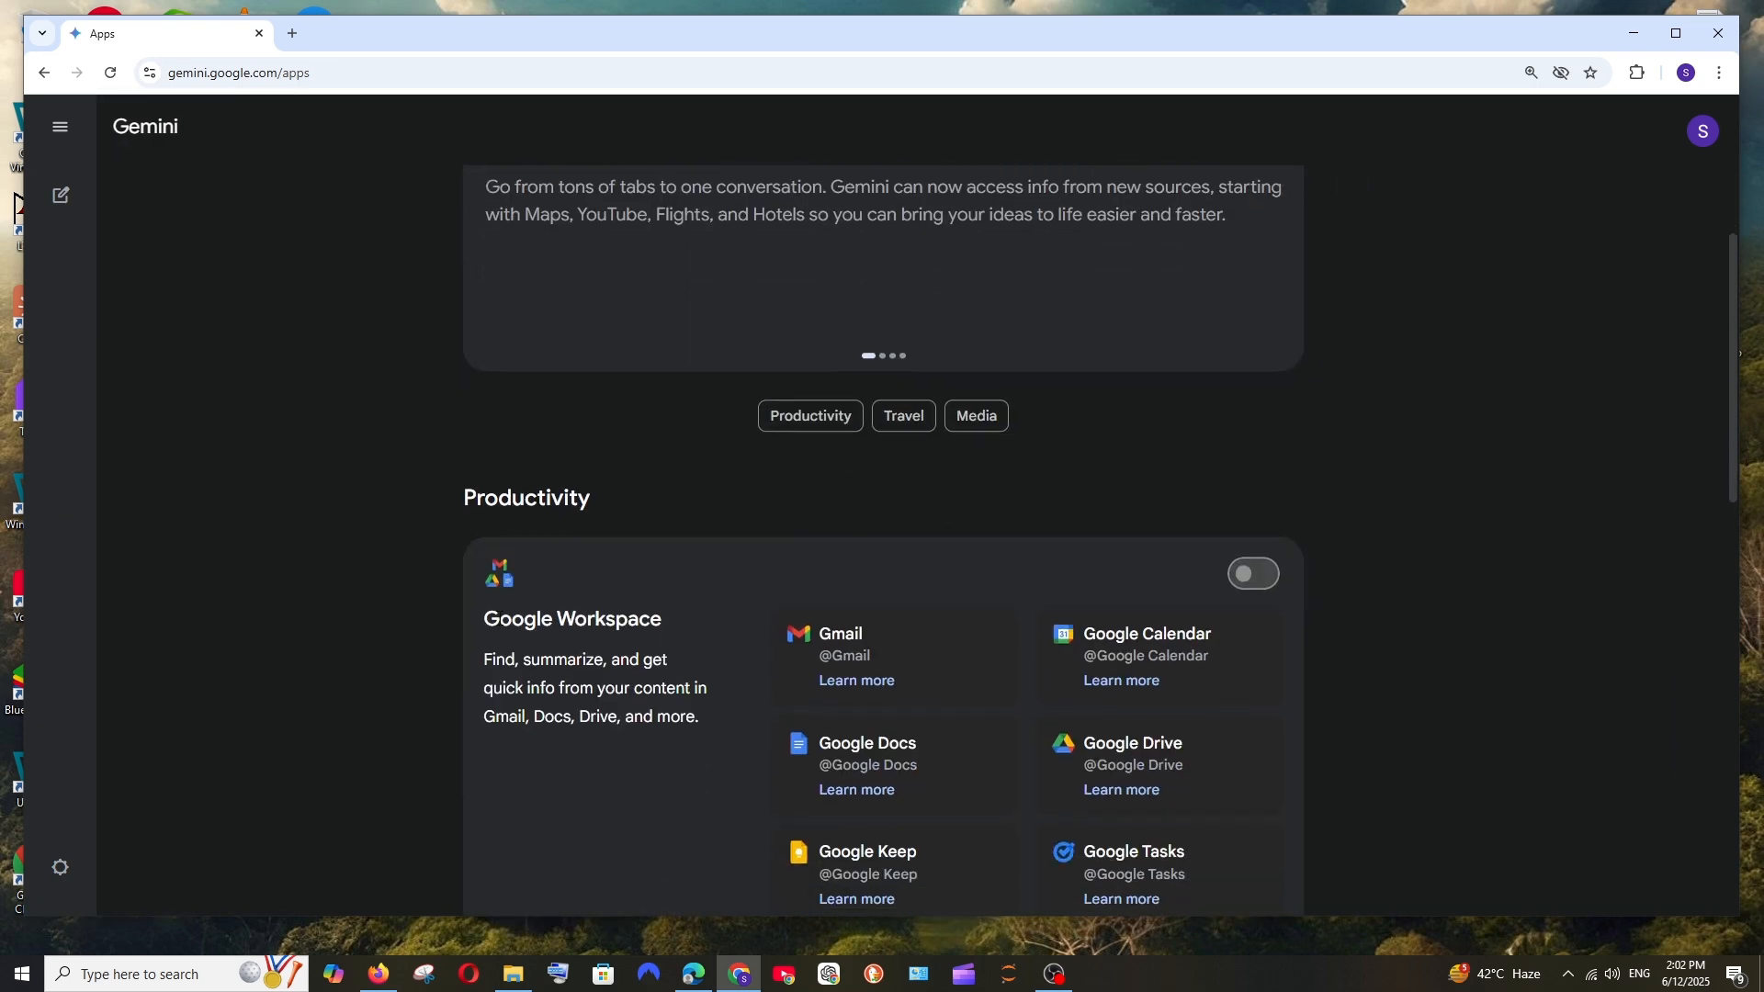
{"action": "scroll", "scroll_direction": "down", "scroll_amount": 3}
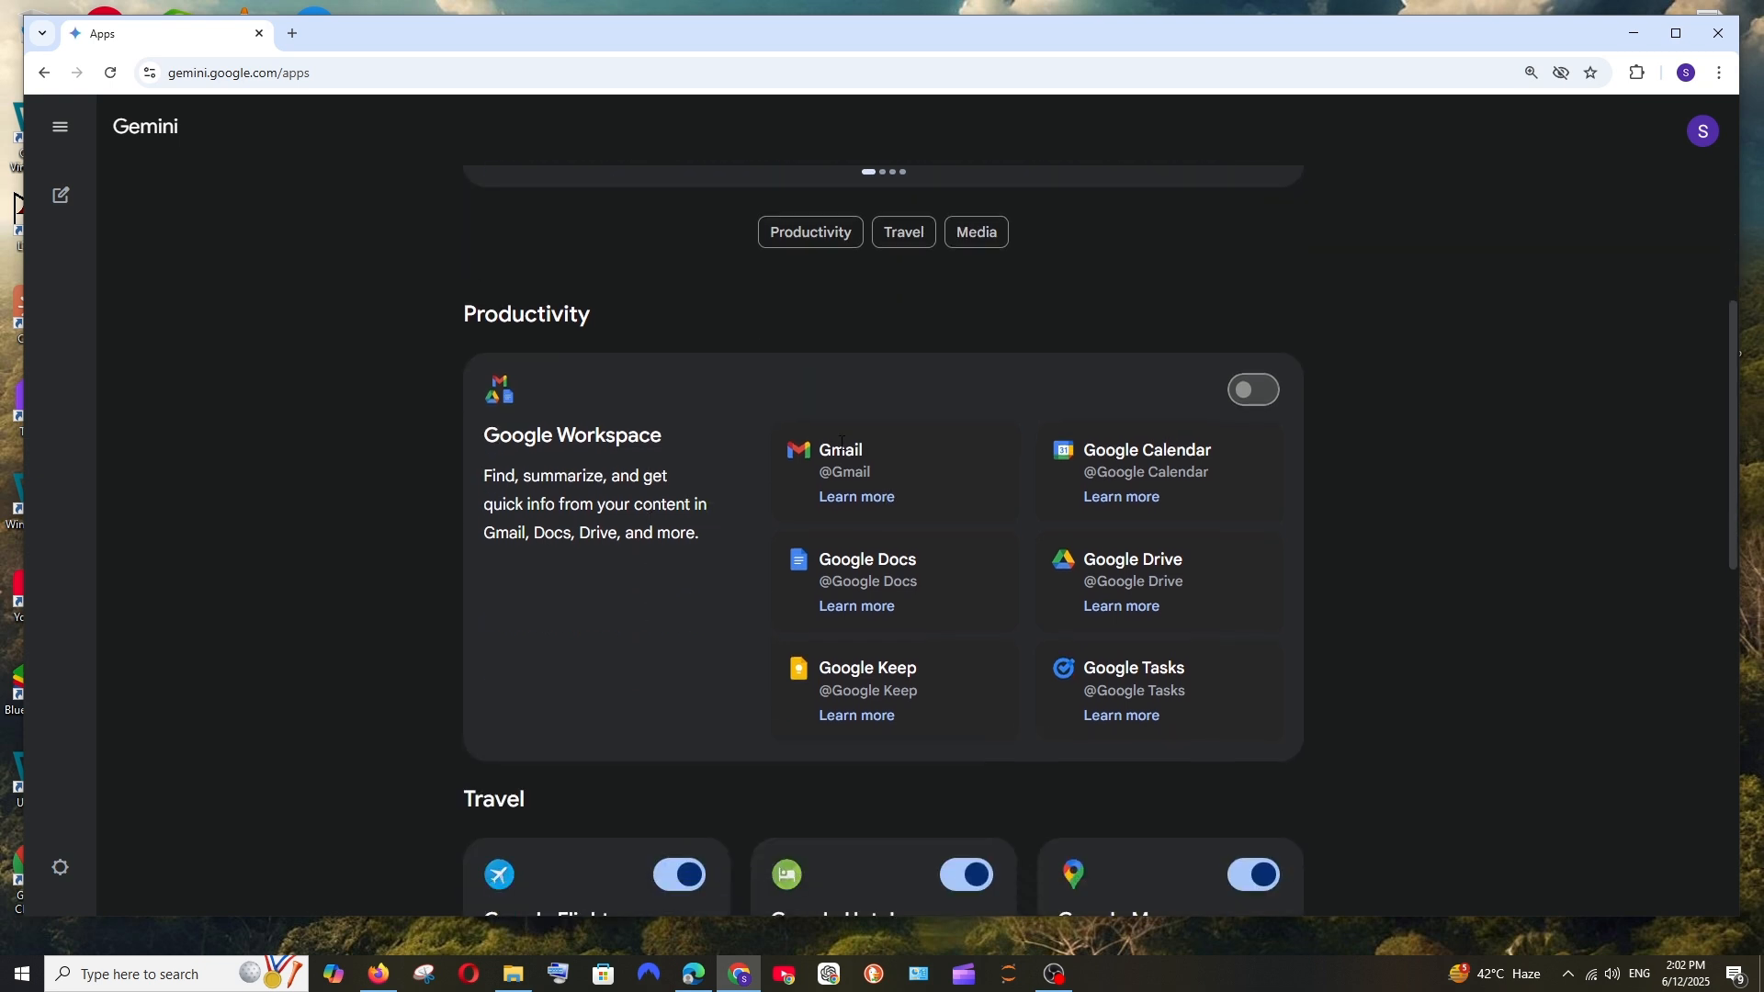
{"action": "mouse_move", "coordinate": [1226, 583]}
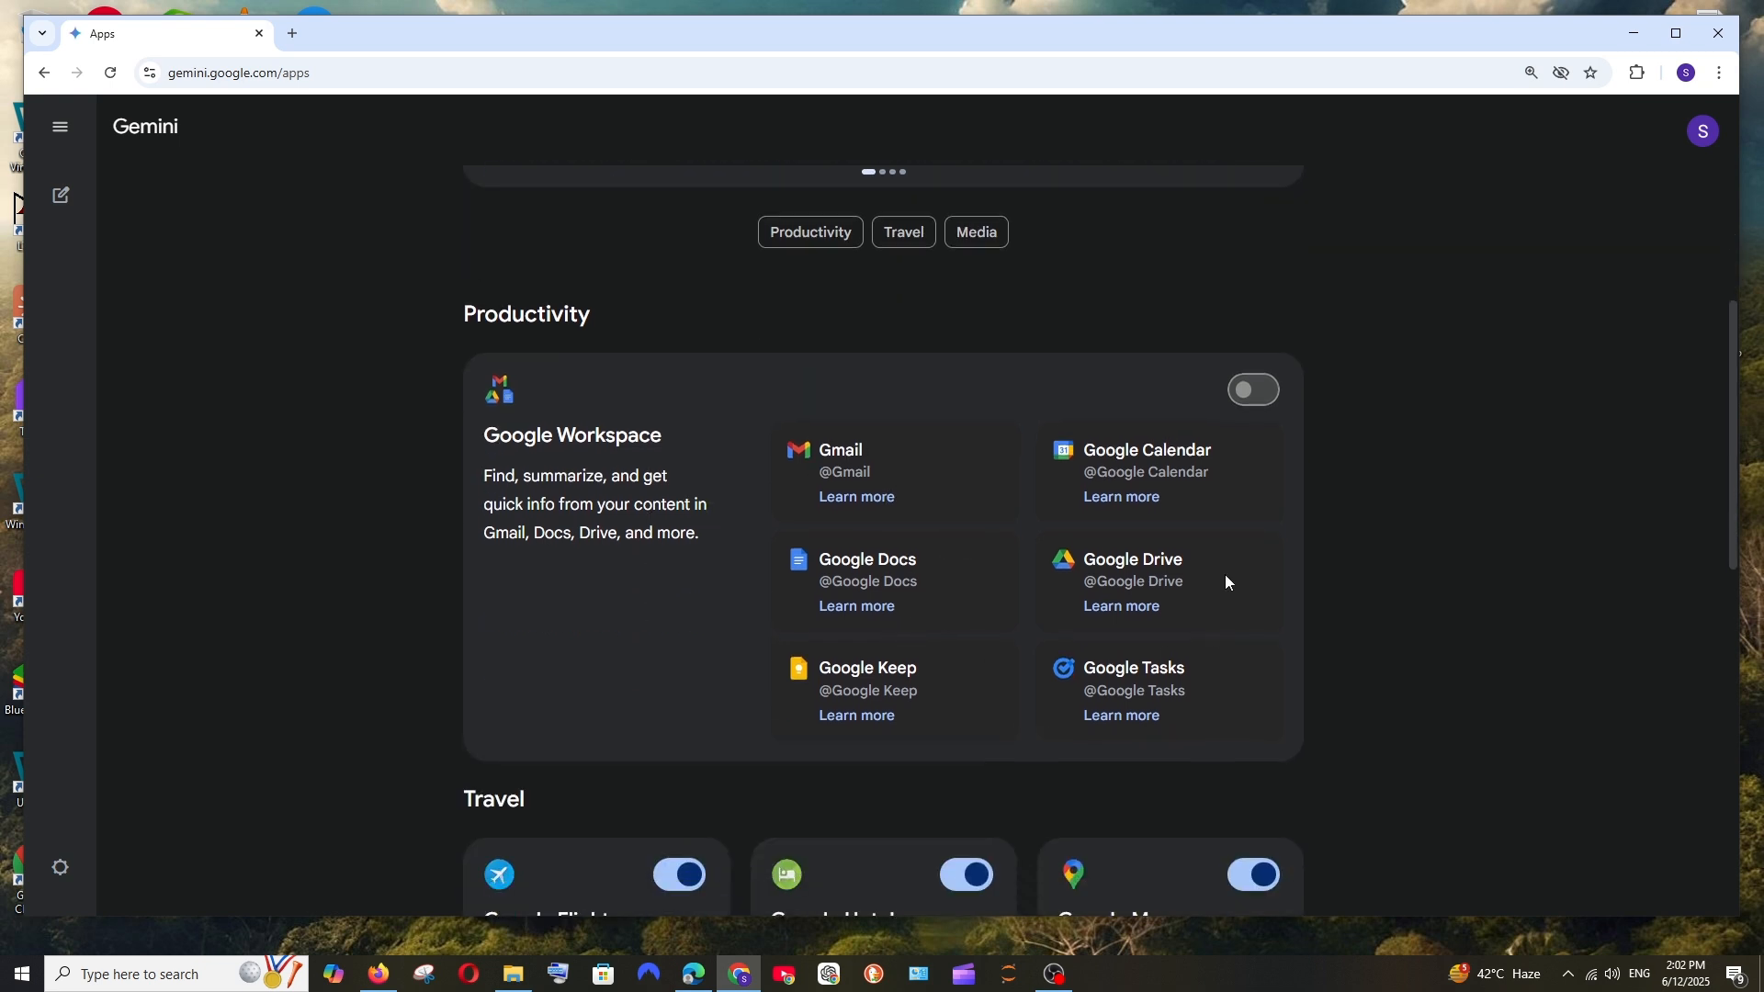
{"action": "mouse_move", "coordinate": [795, 541]}
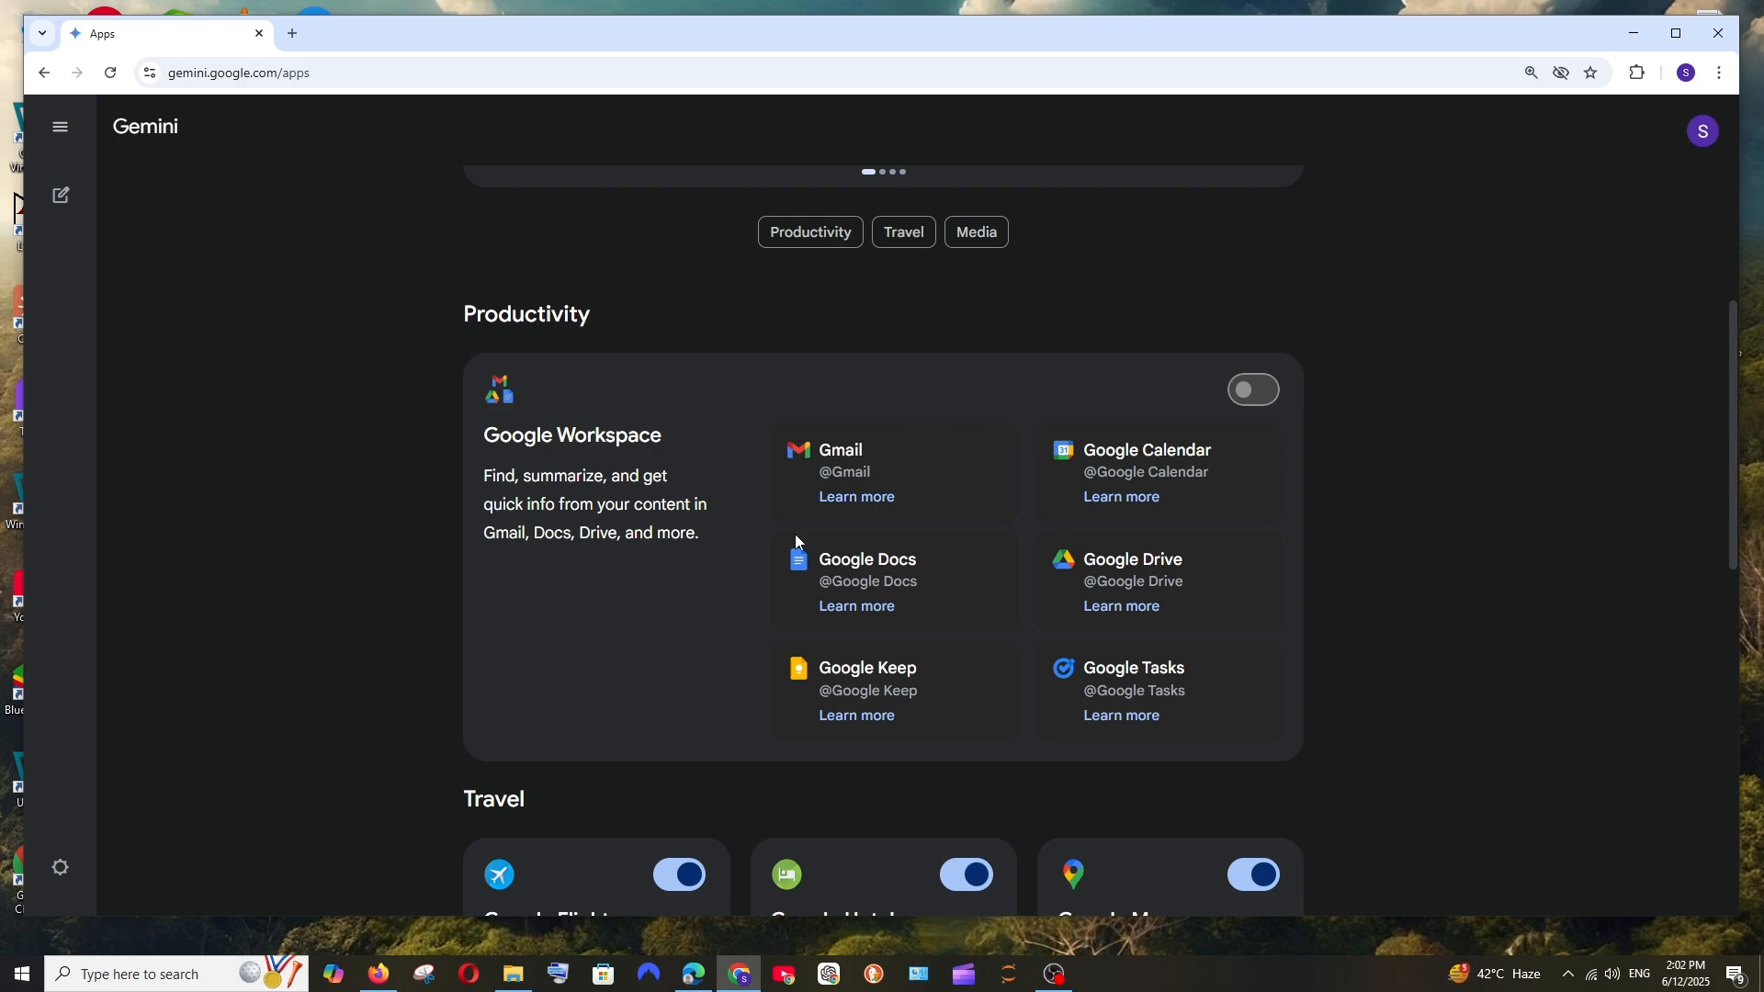
{"action": "left_click", "coordinate": [1251, 390]}
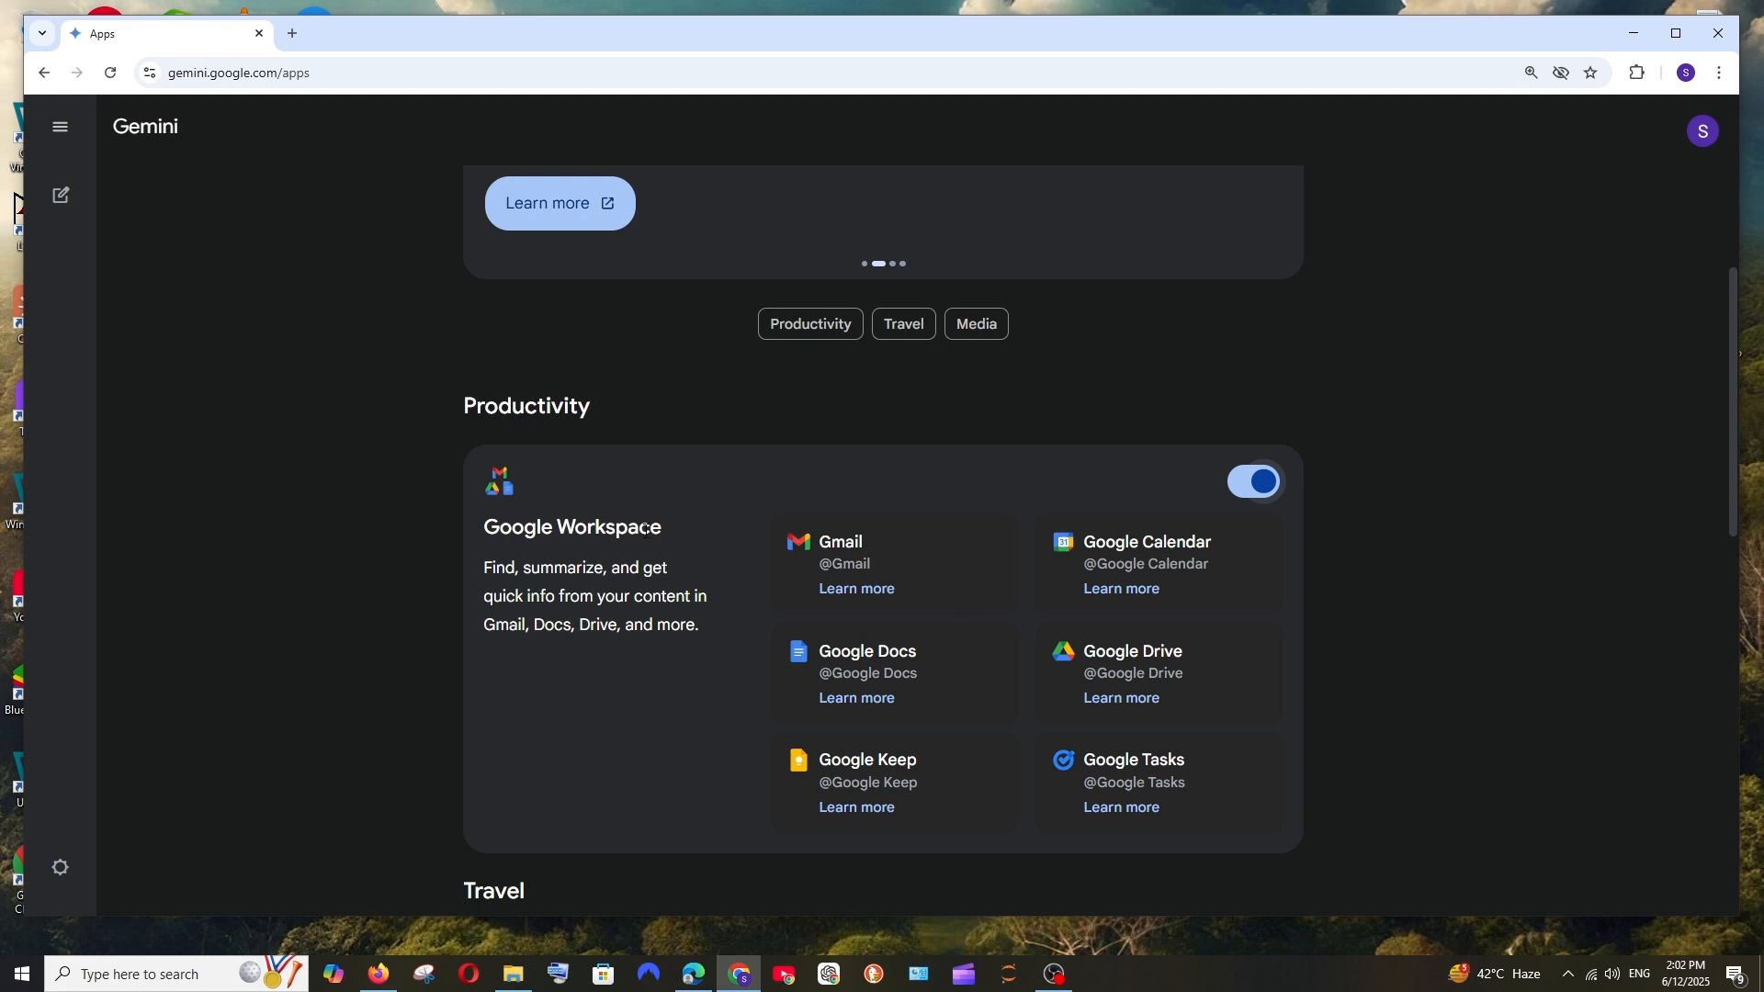
{"action": "mouse_move", "coordinate": [979, 649]}
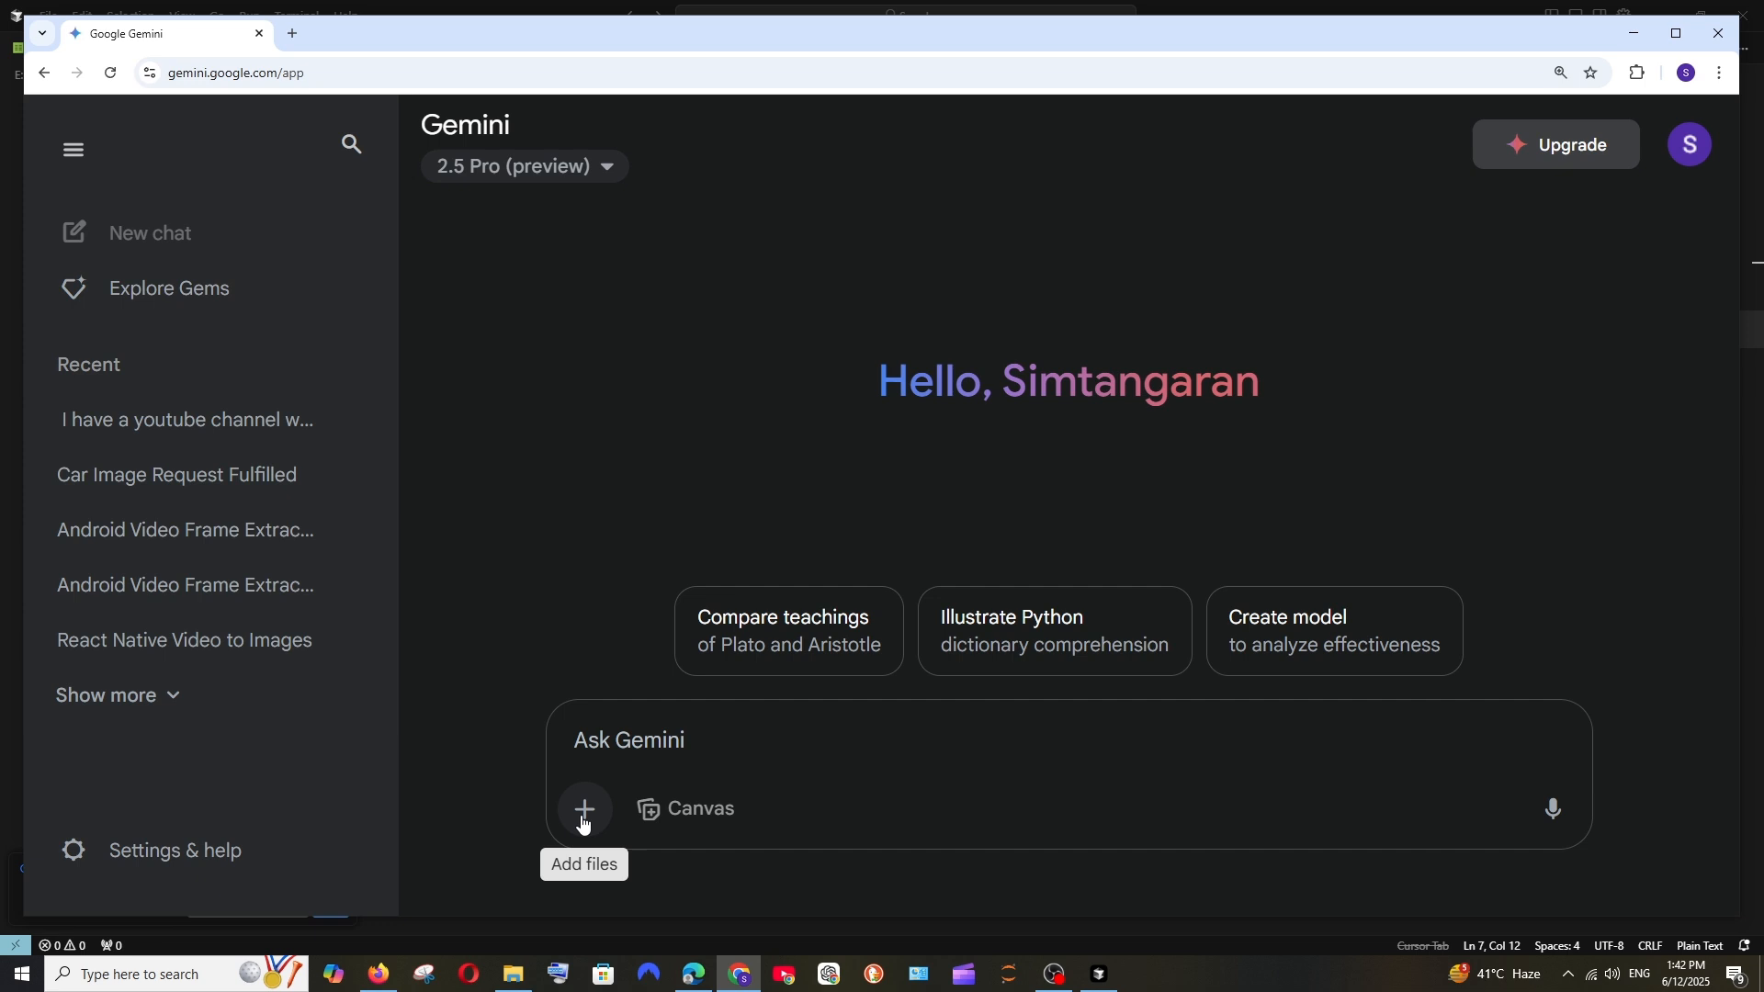
- Attach finance.pdf from Google Drive's Recent files to the new prompt
{"action": "left_click", "coordinate": [582, 809]}
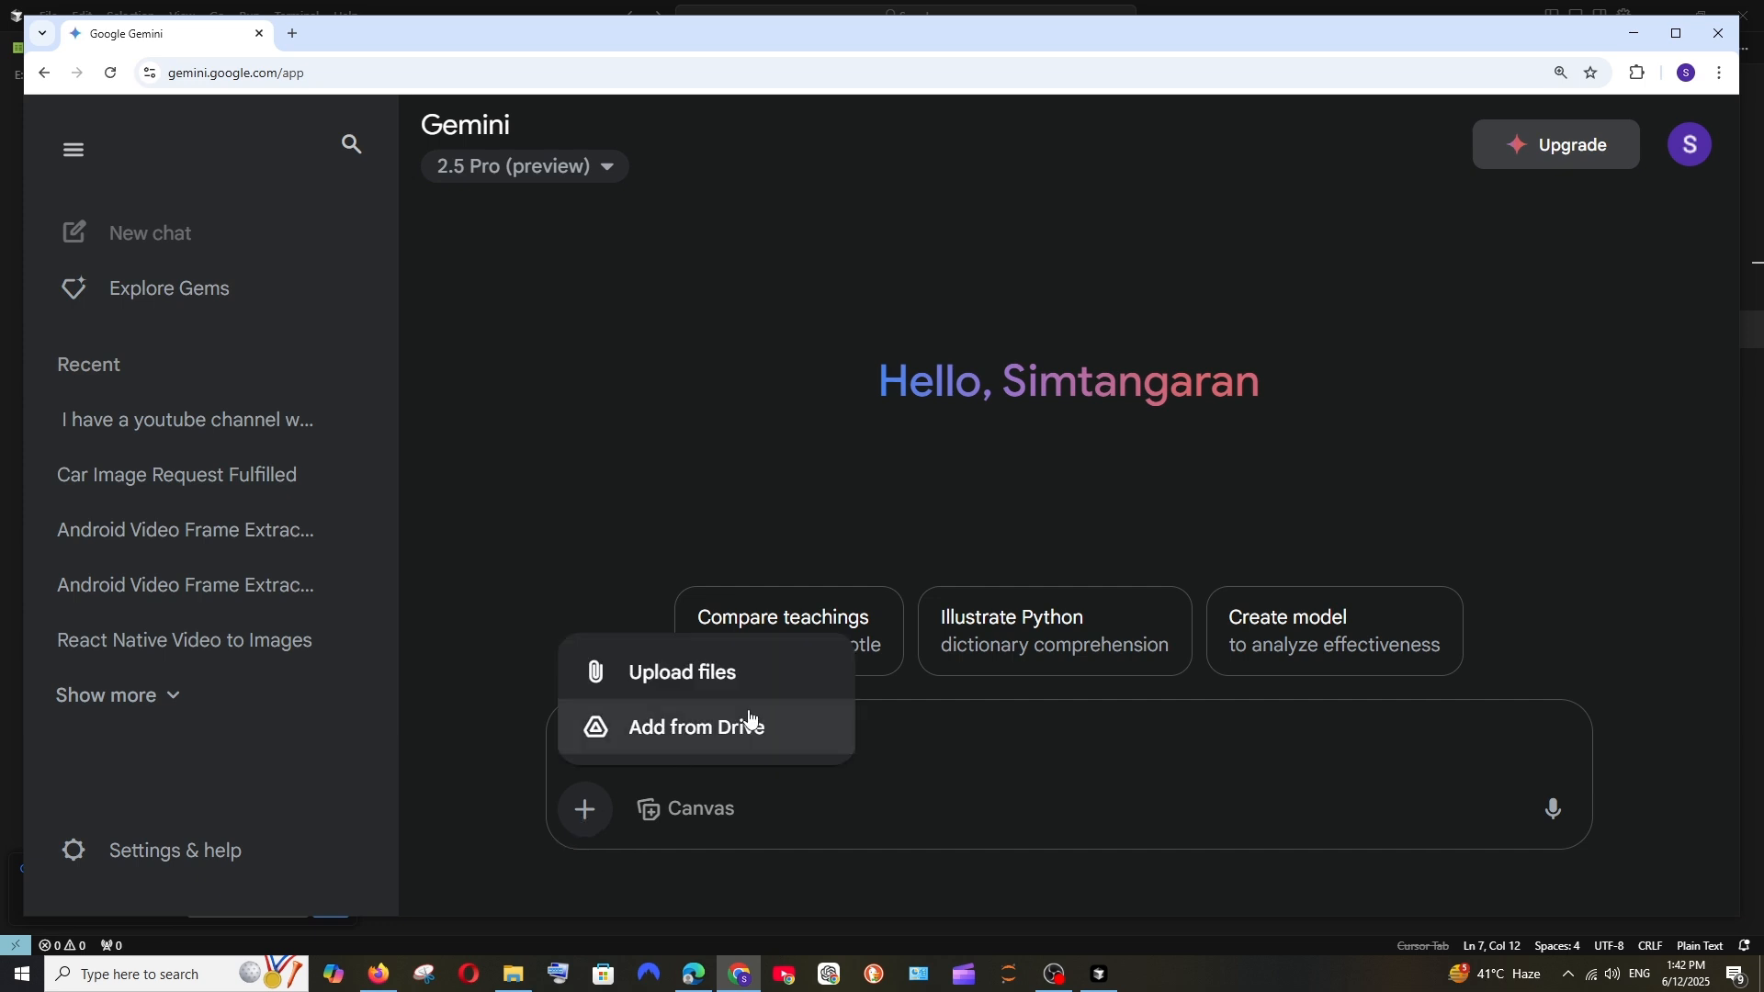
{"action": "mouse_move", "coordinate": [656, 740]}
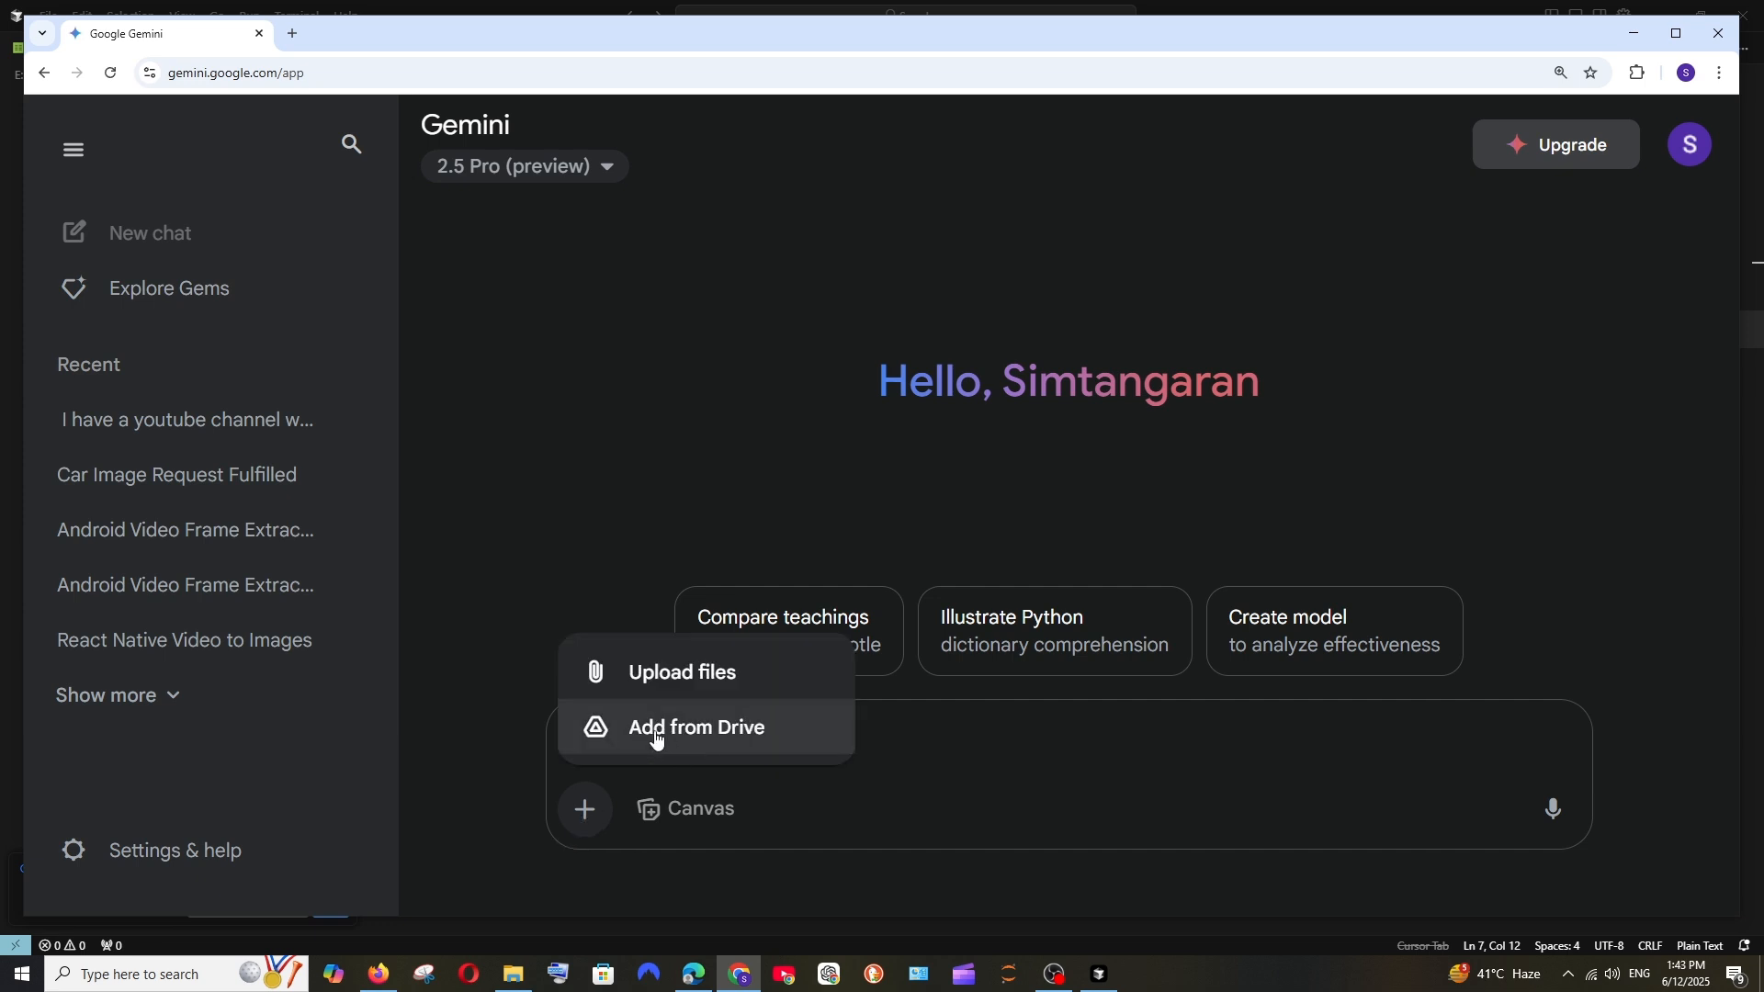
{"action": "left_click", "coordinate": [695, 727]}
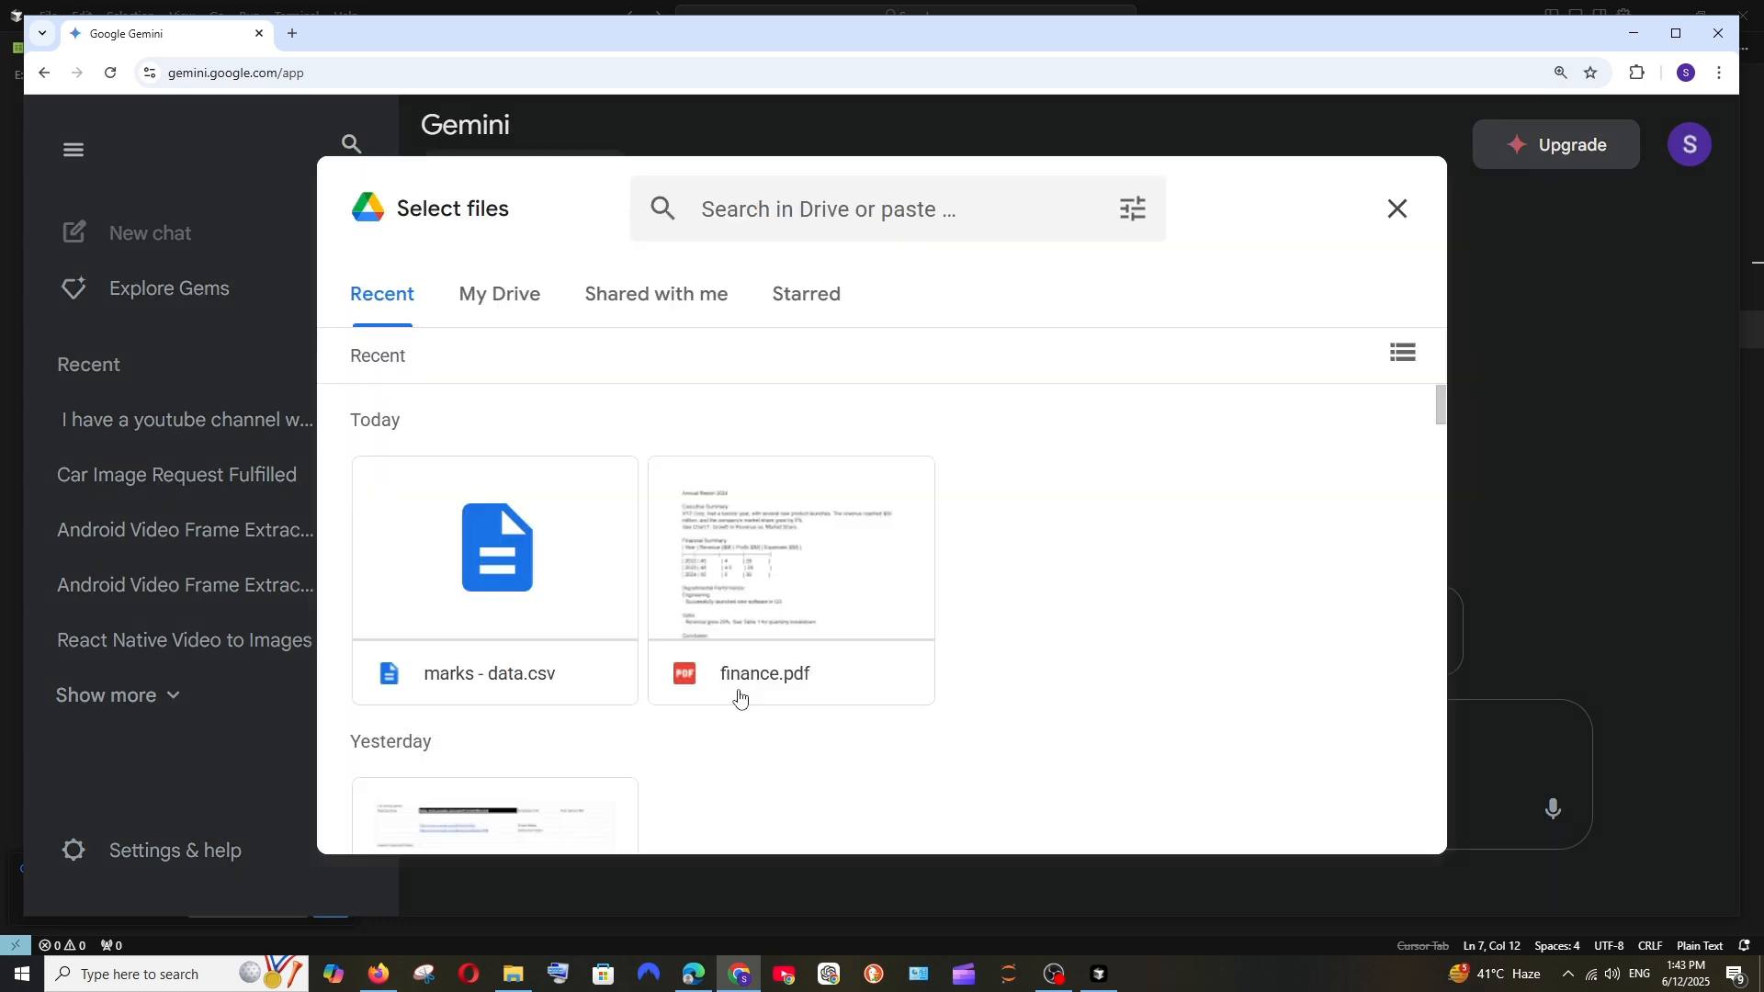
{"action": "mouse_move", "coordinate": [779, 588]}
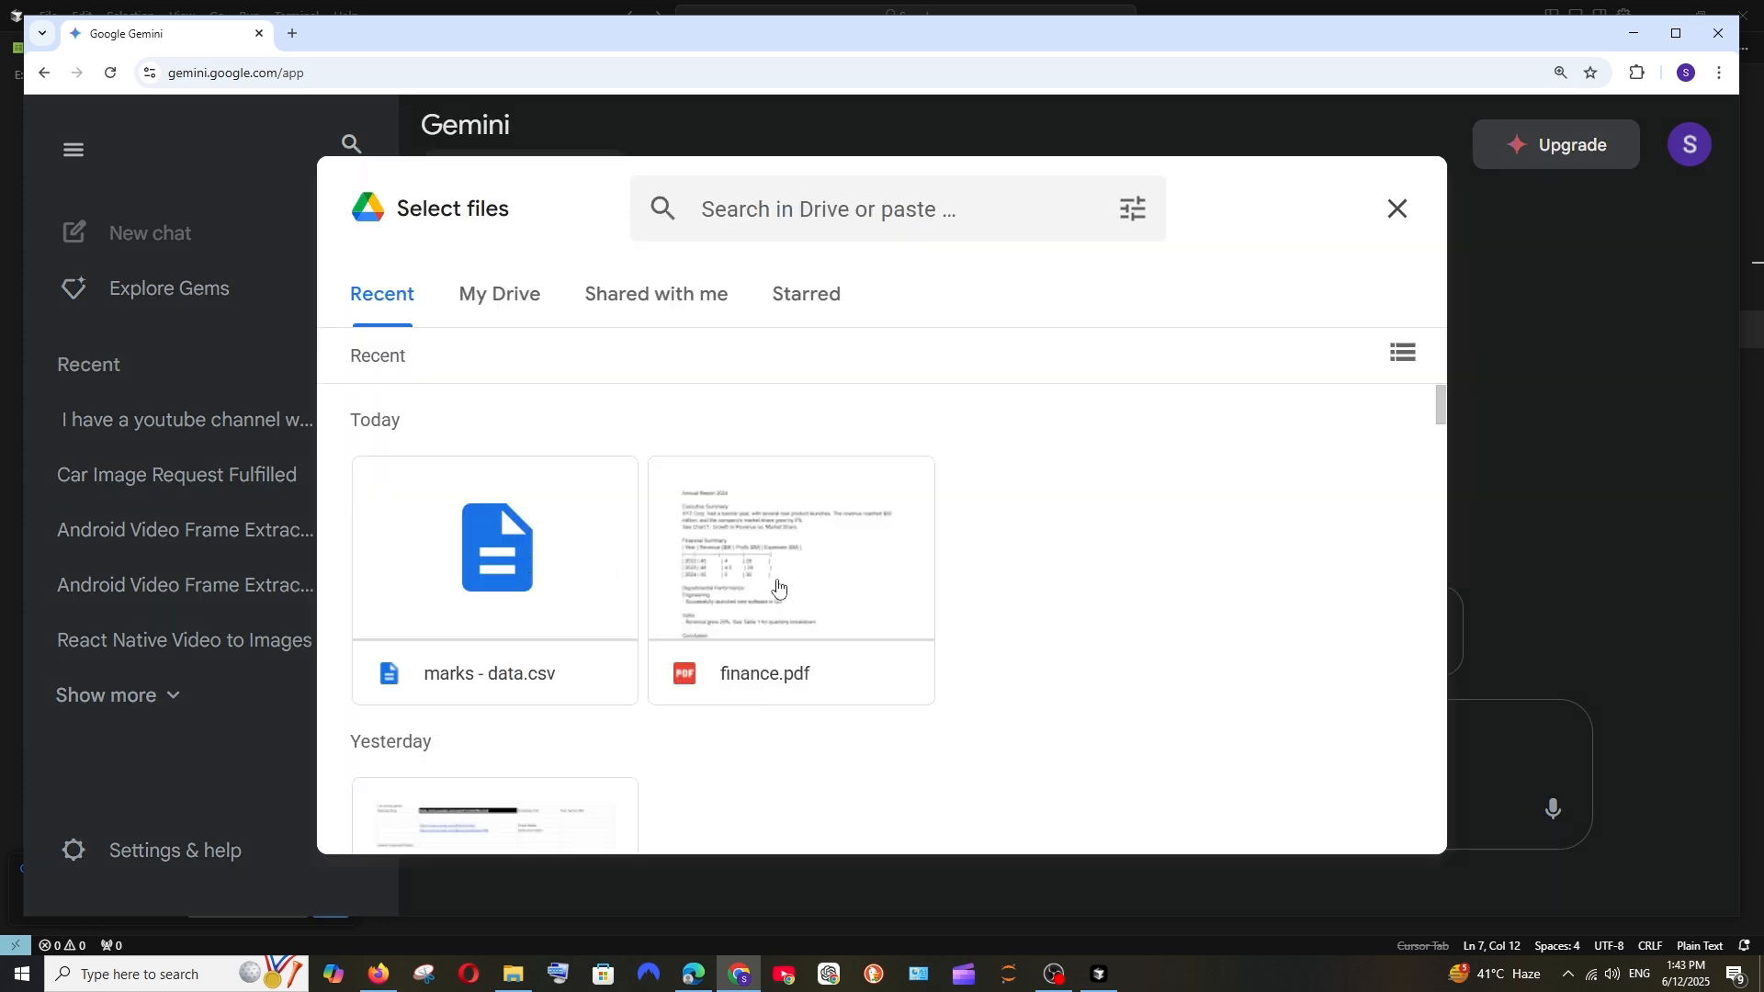
{"action": "left_click", "coordinate": [791, 581]}
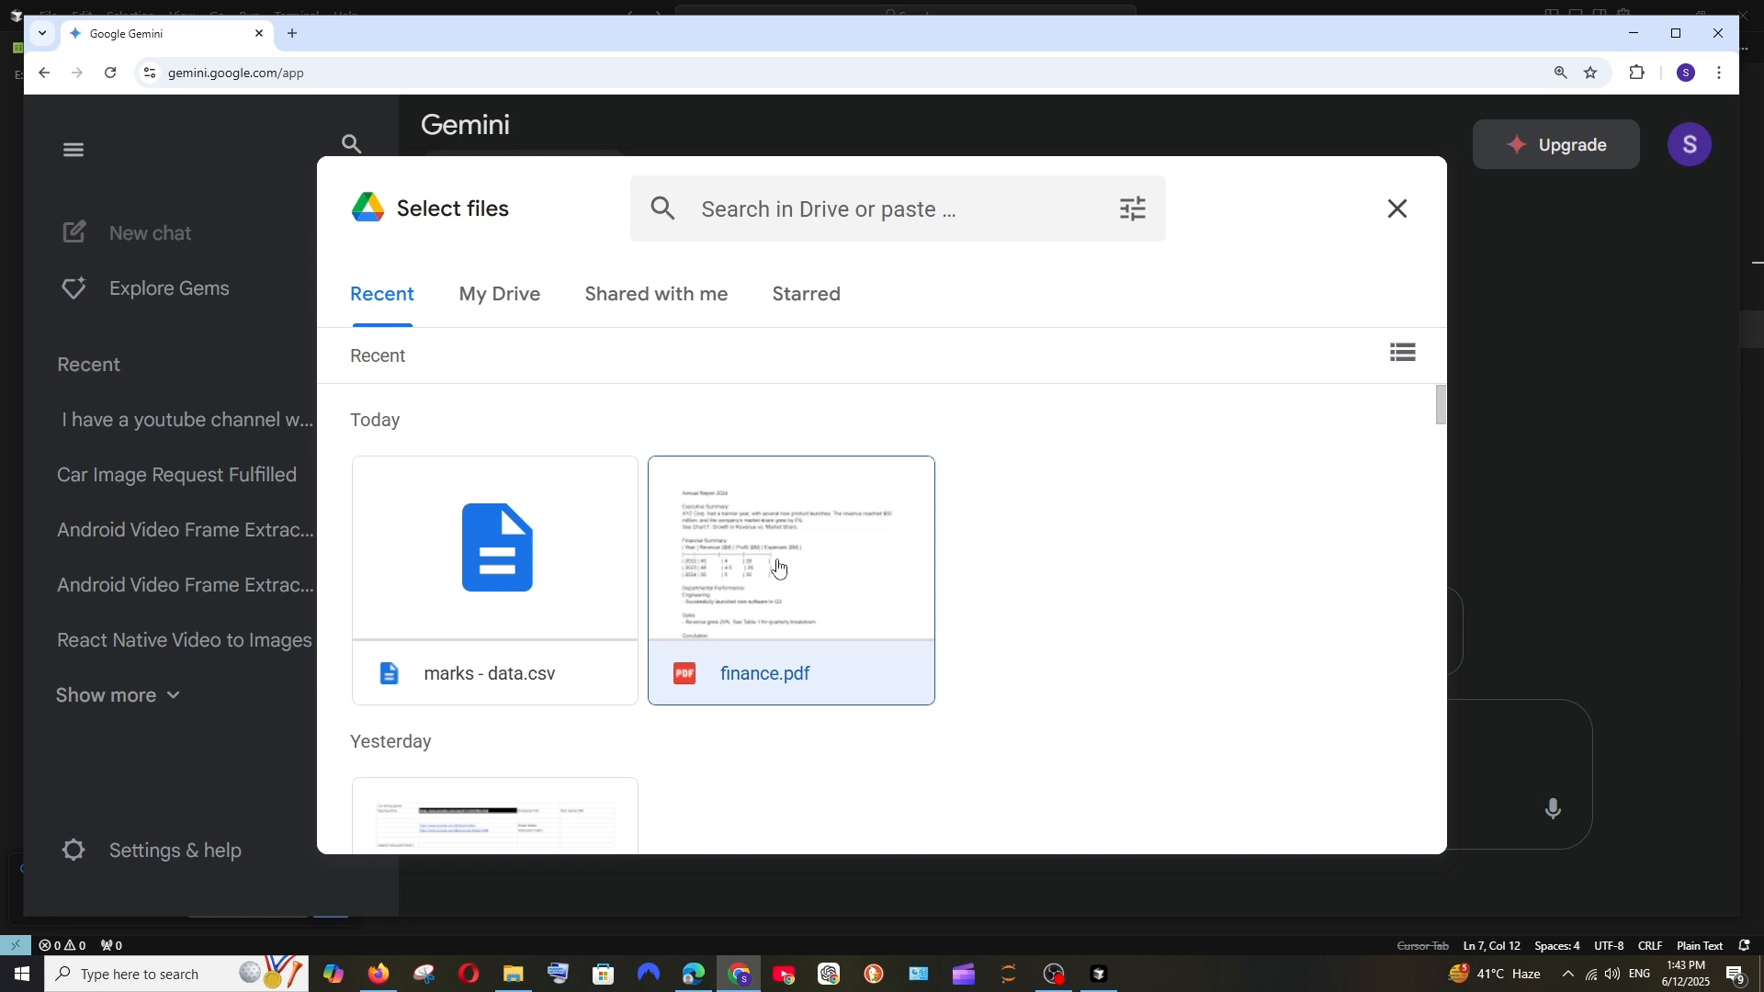
{"action": "left_click", "coordinate": [790, 562]}
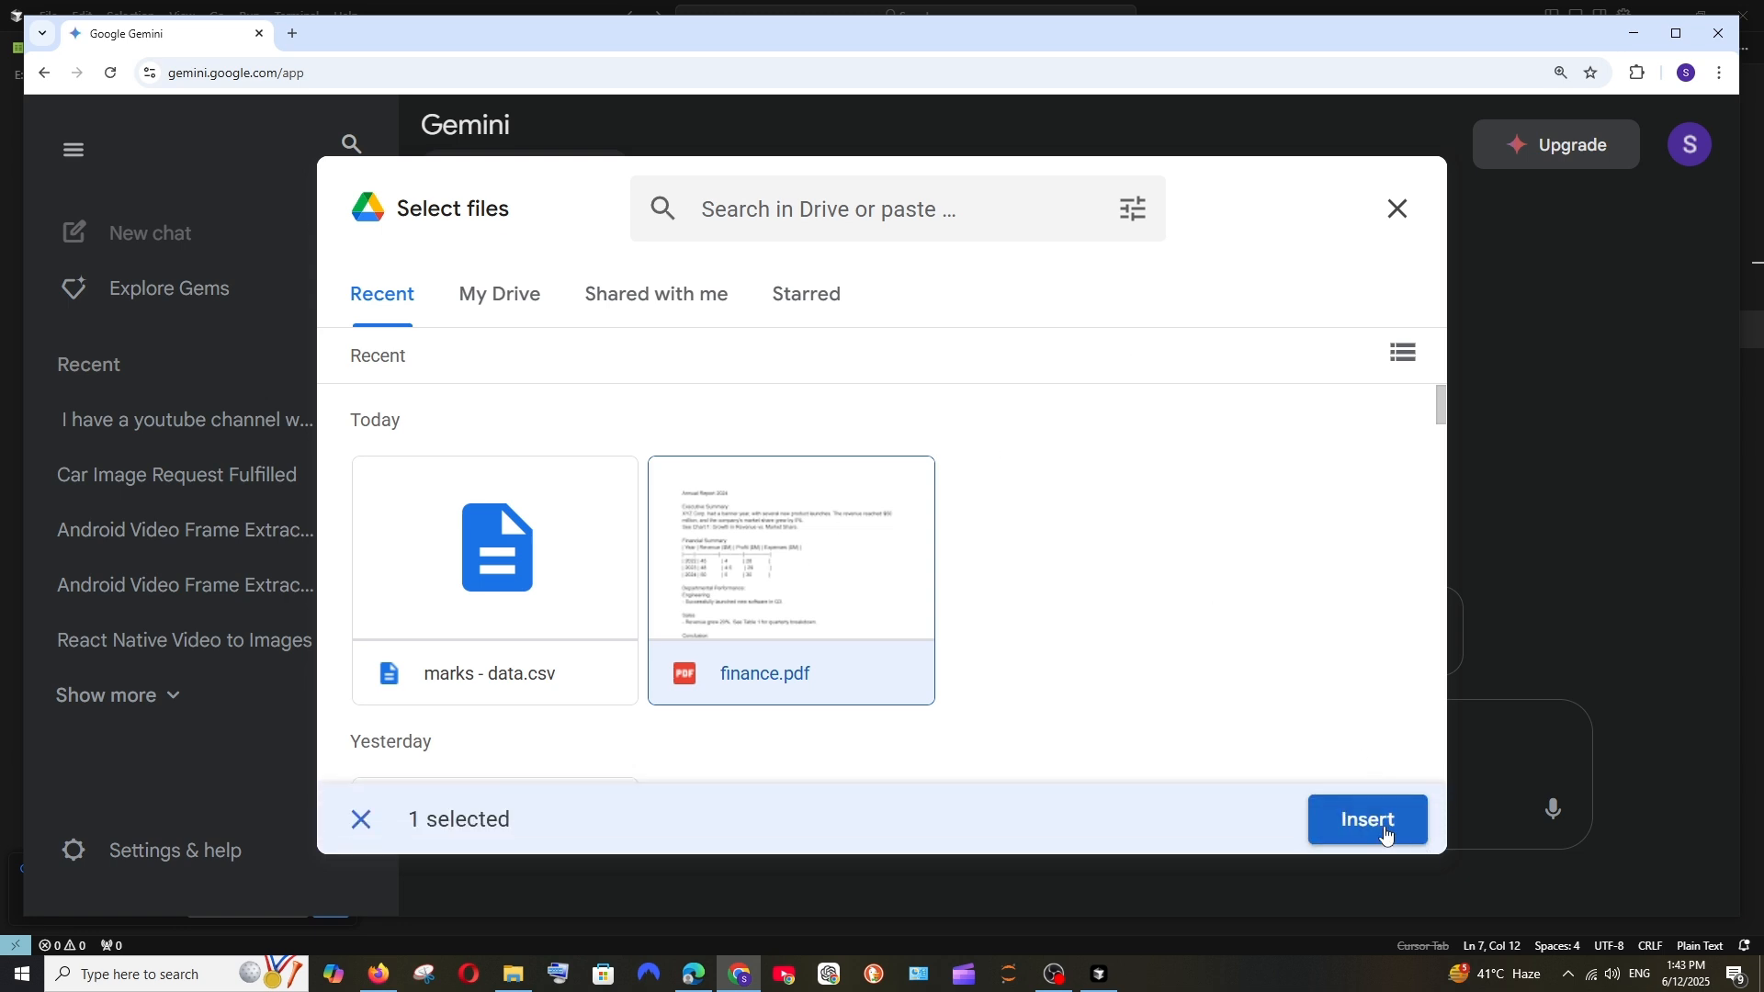
{"action": "left_click", "coordinate": [1365, 820]}
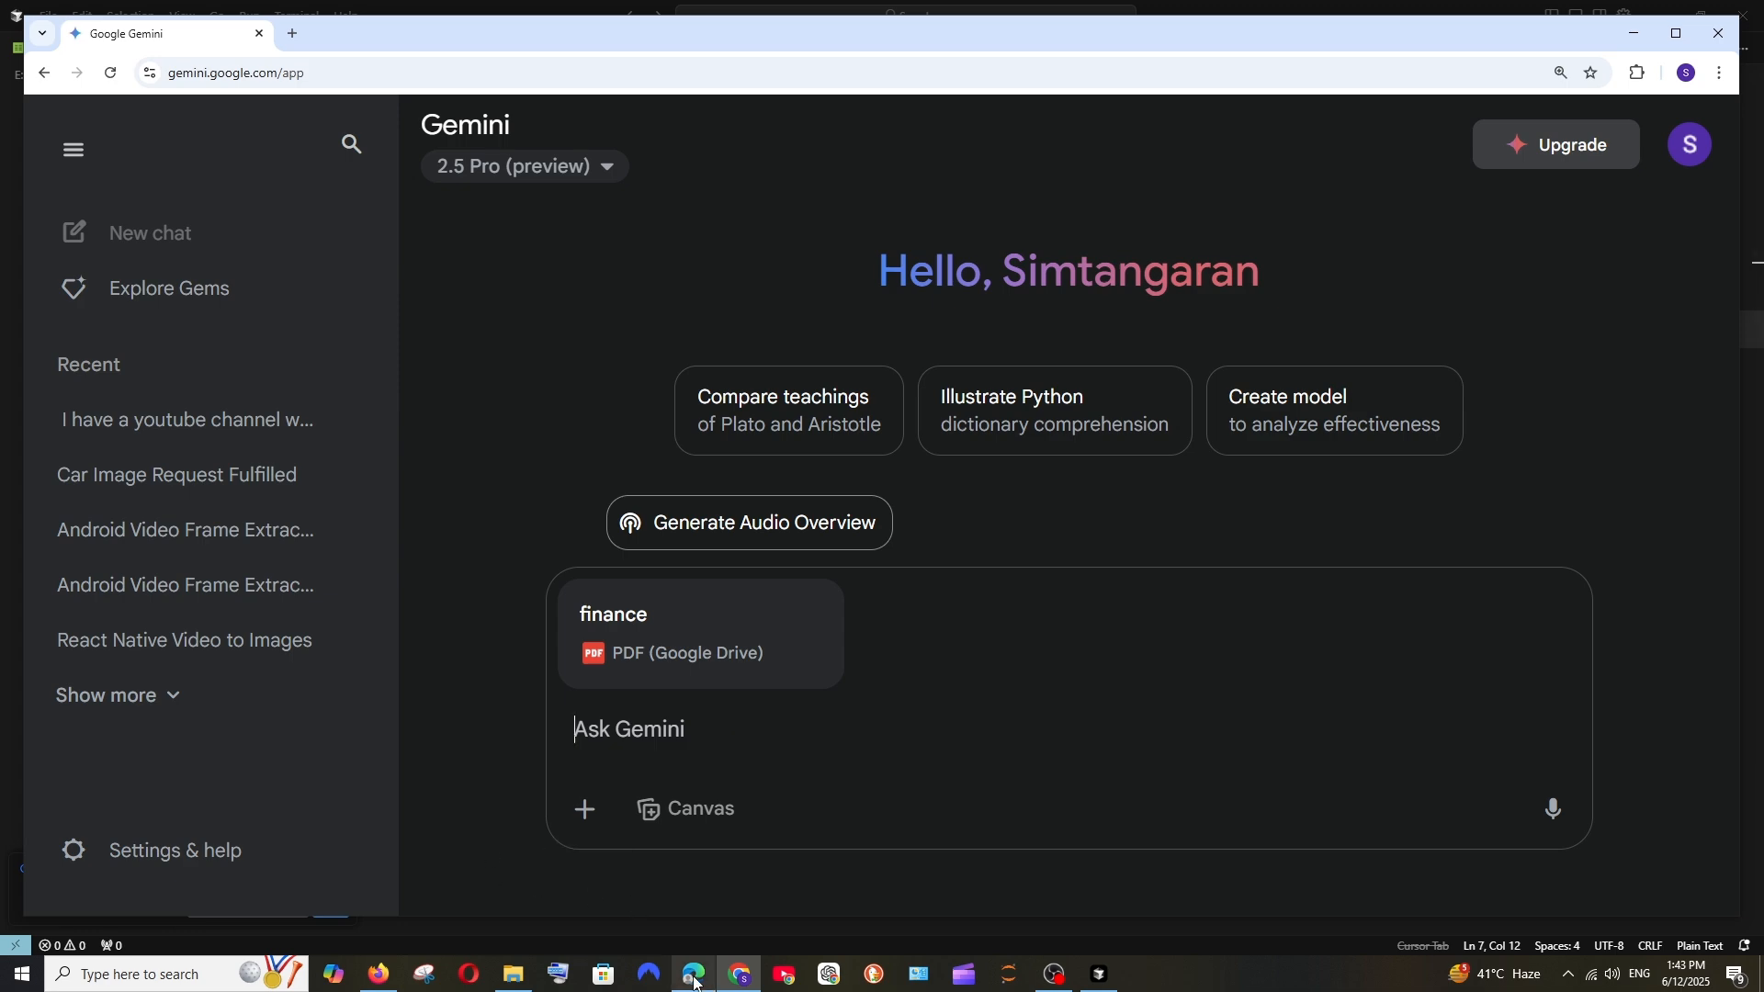
- Send the question asking for the company's total revenue from the attached finance PDF
{"action": "left_click", "coordinate": [692, 974]}
{"action": "type", "text": "what is the total revenue of this company over years?"}
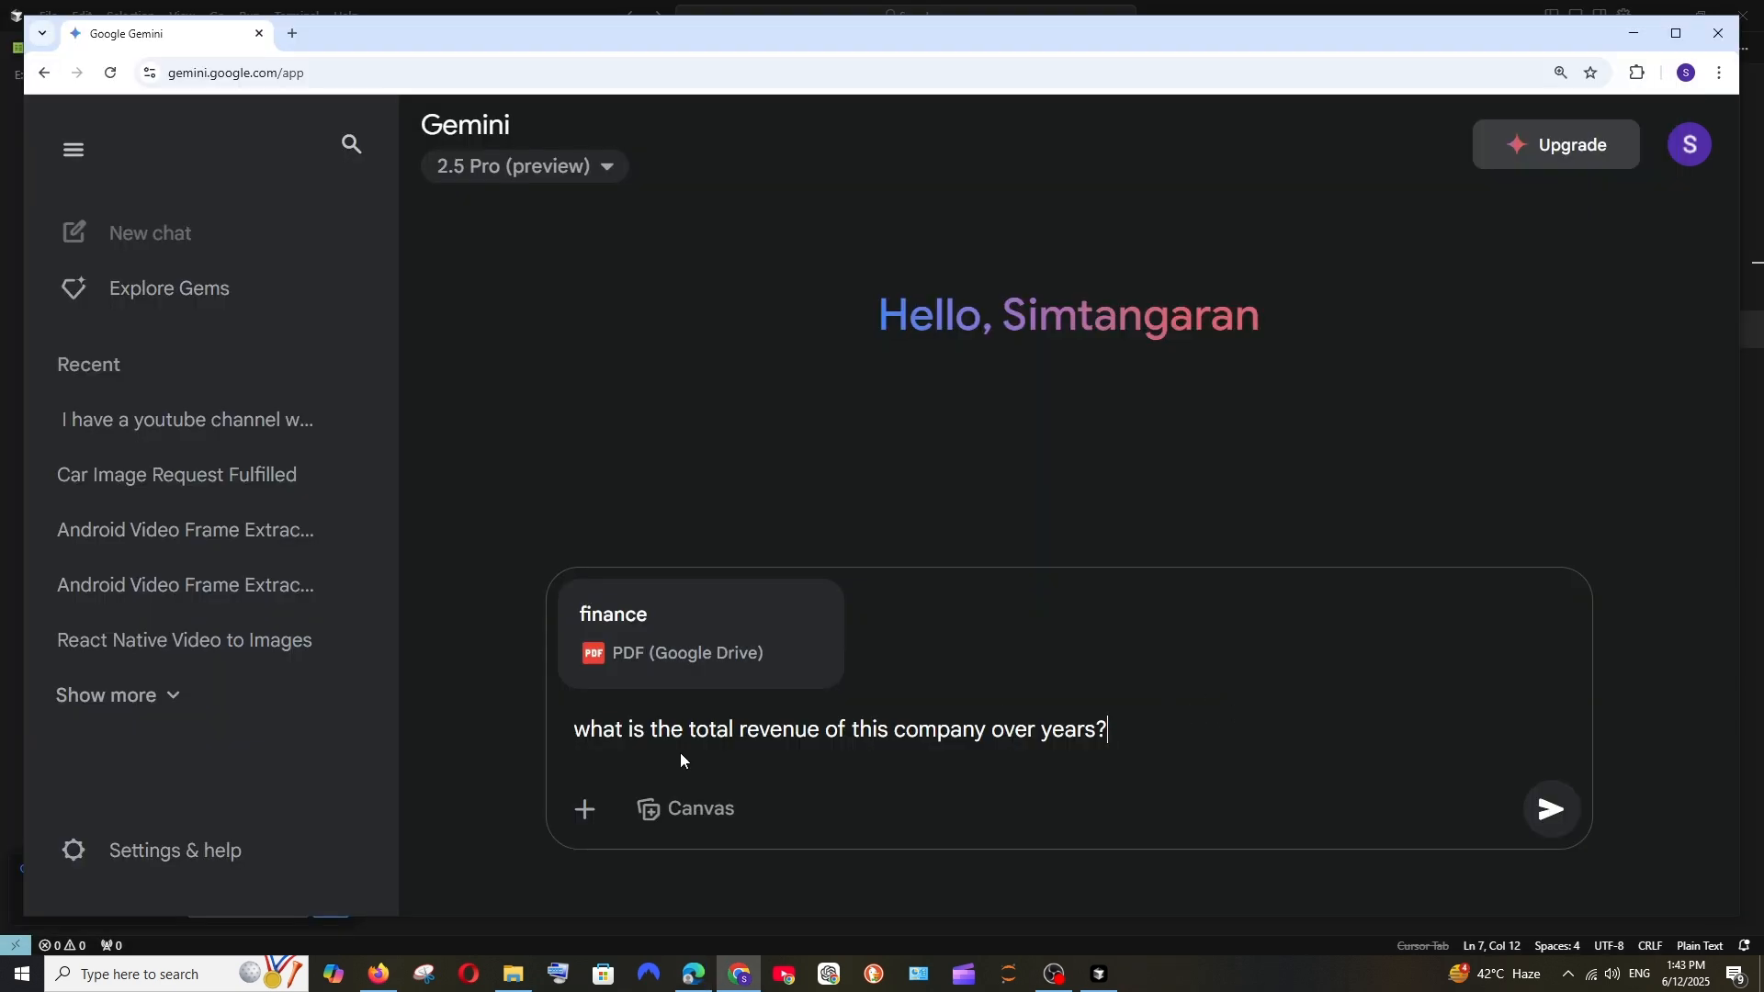
{"action": "mouse_move", "coordinate": [1551, 810]}
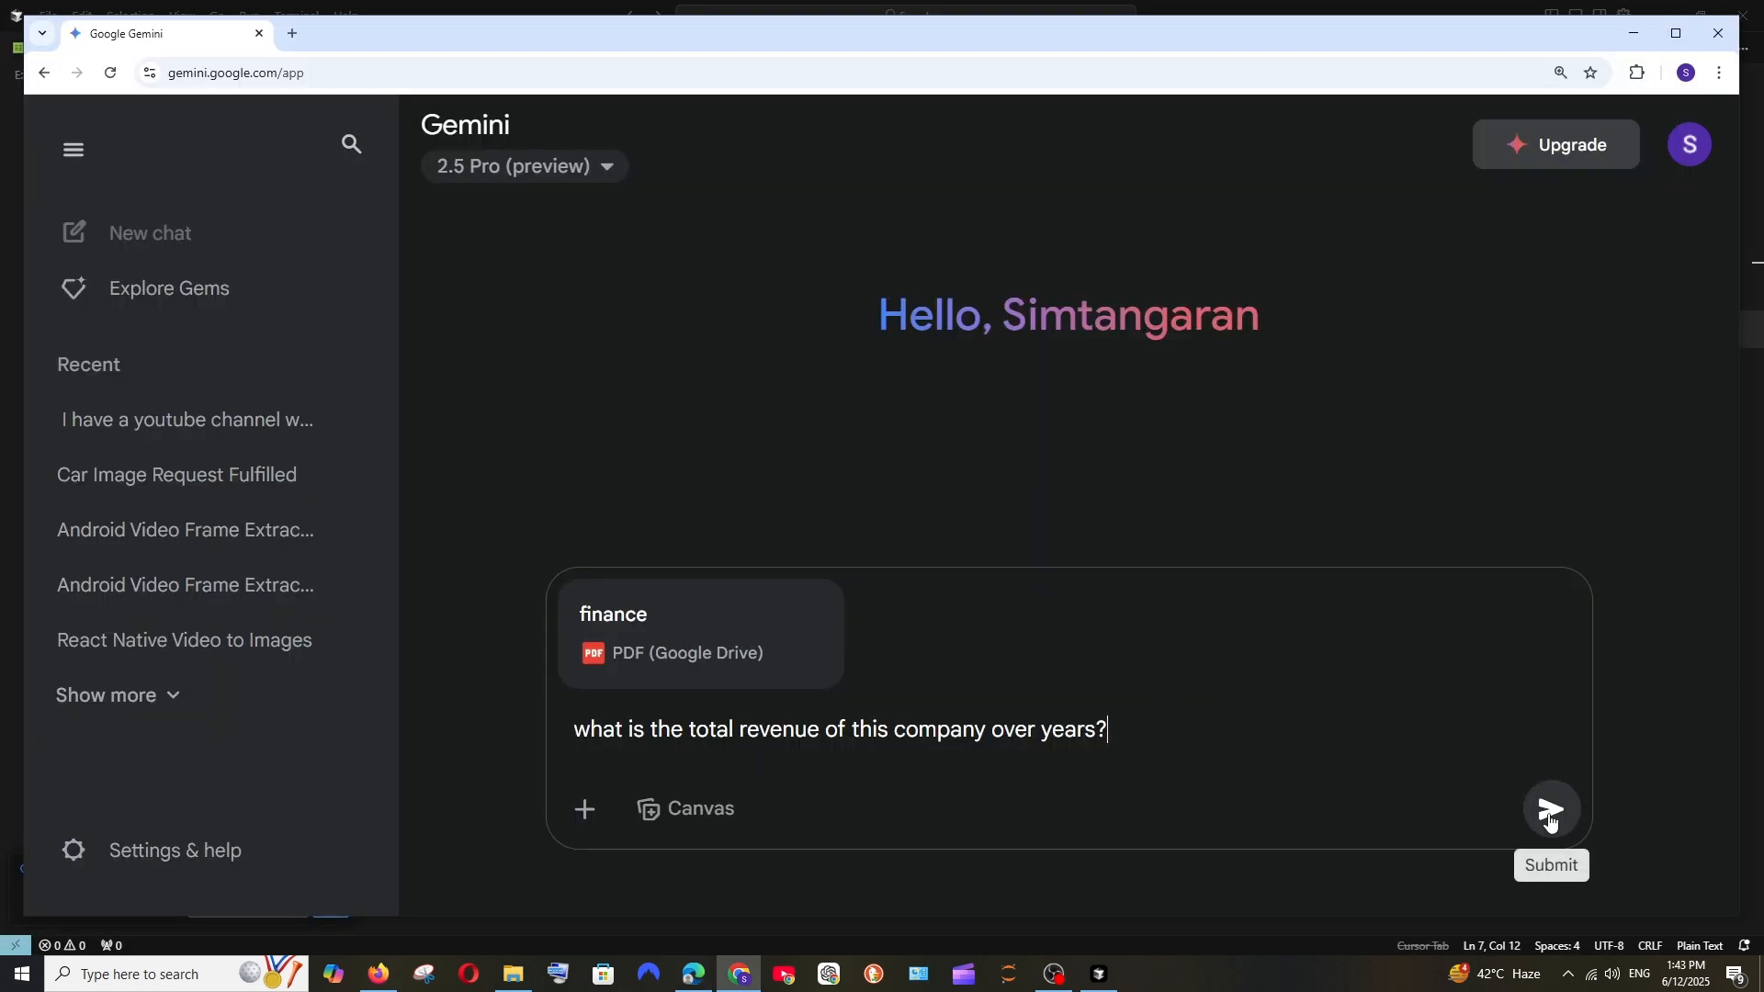
{"action": "left_click", "coordinate": [1551, 808]}
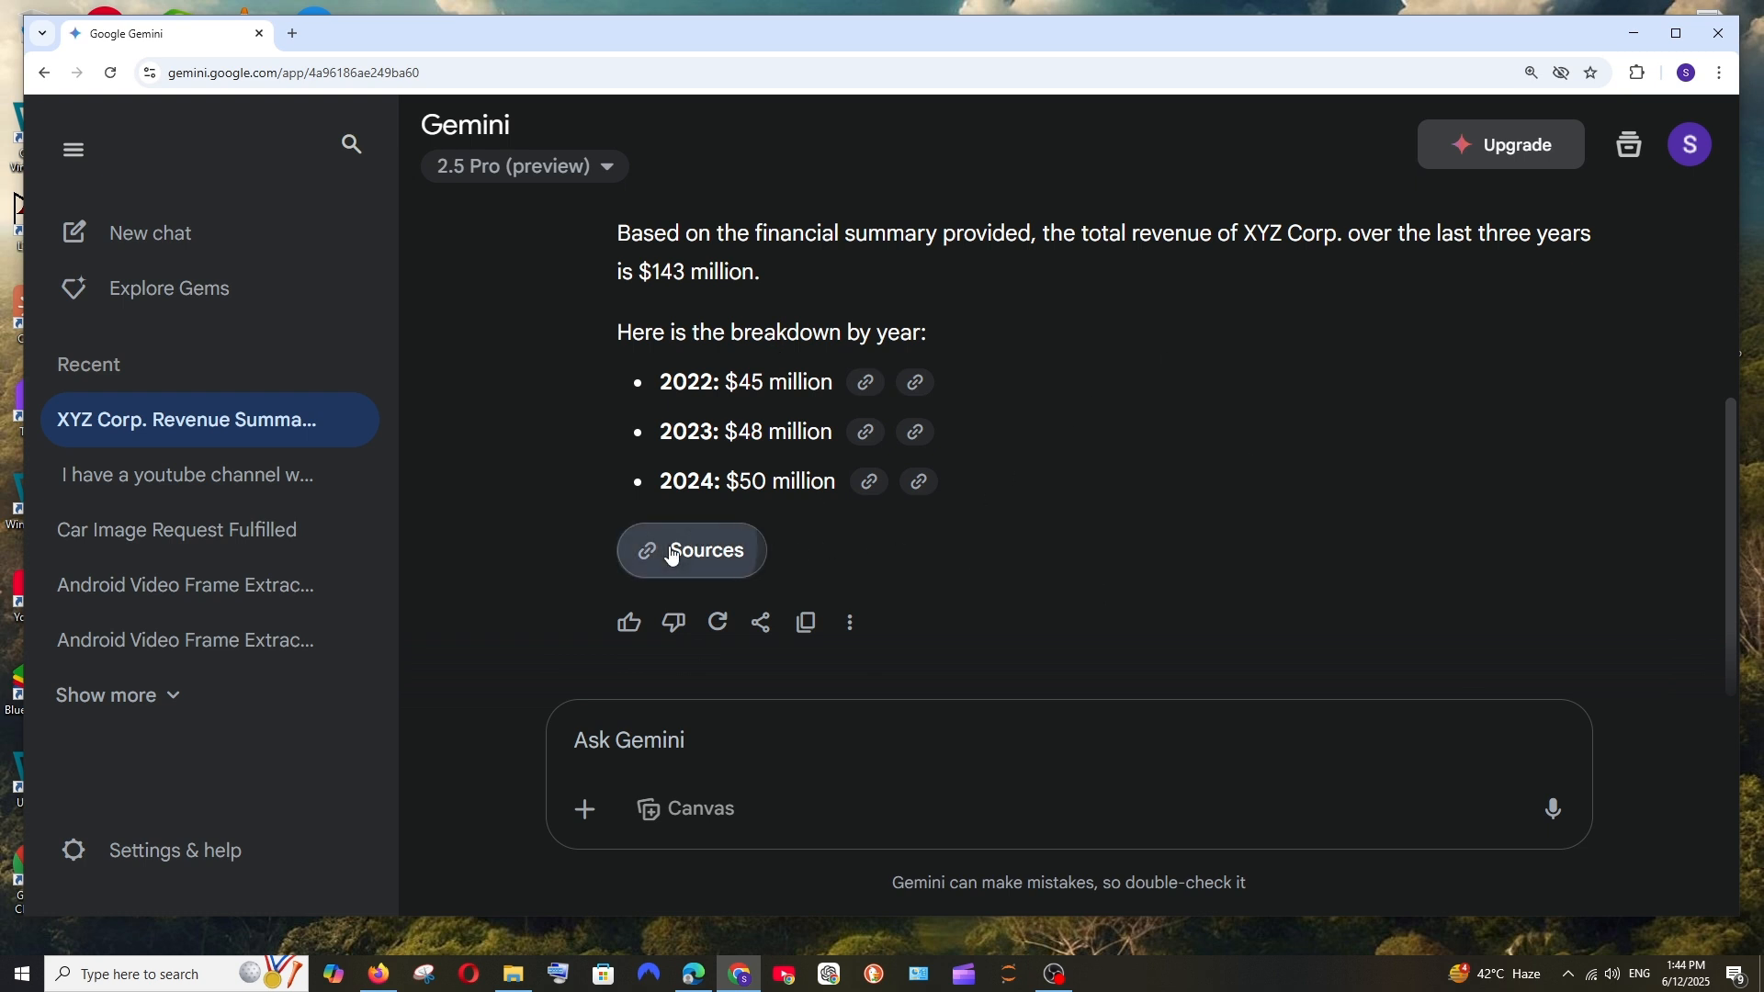
{"action": "left_click", "coordinate": [690, 551]}
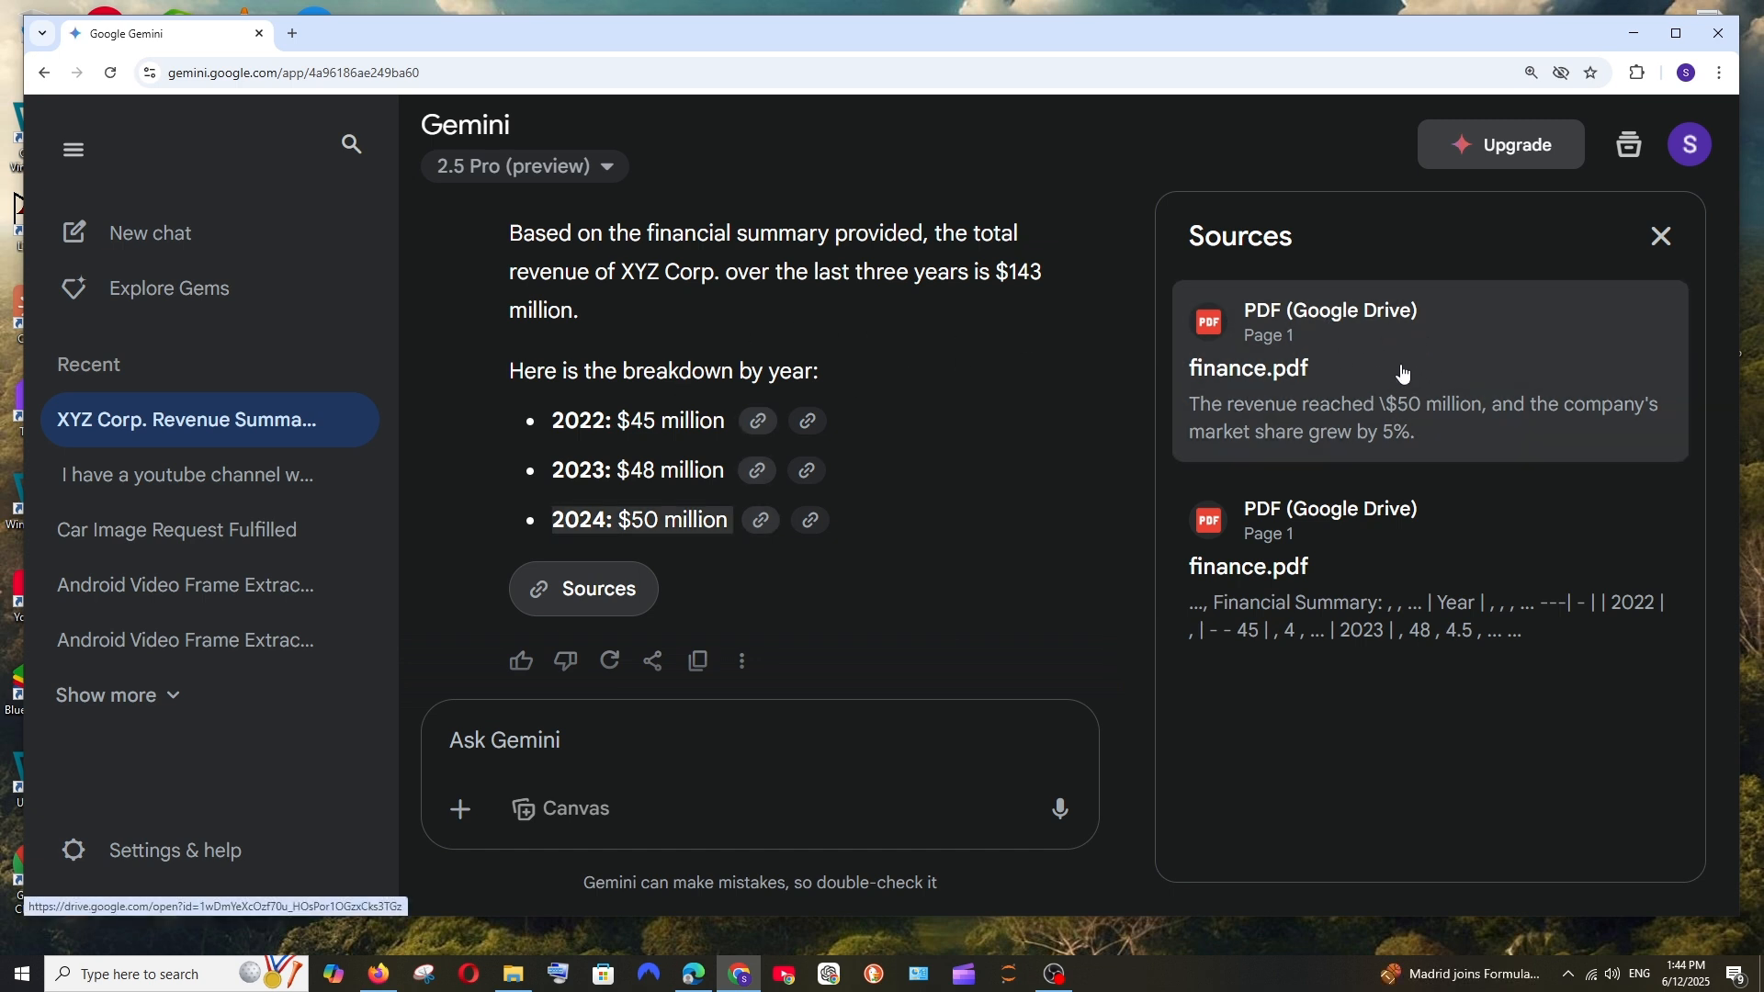
{"action": "left_click", "coordinate": [1658, 237]}
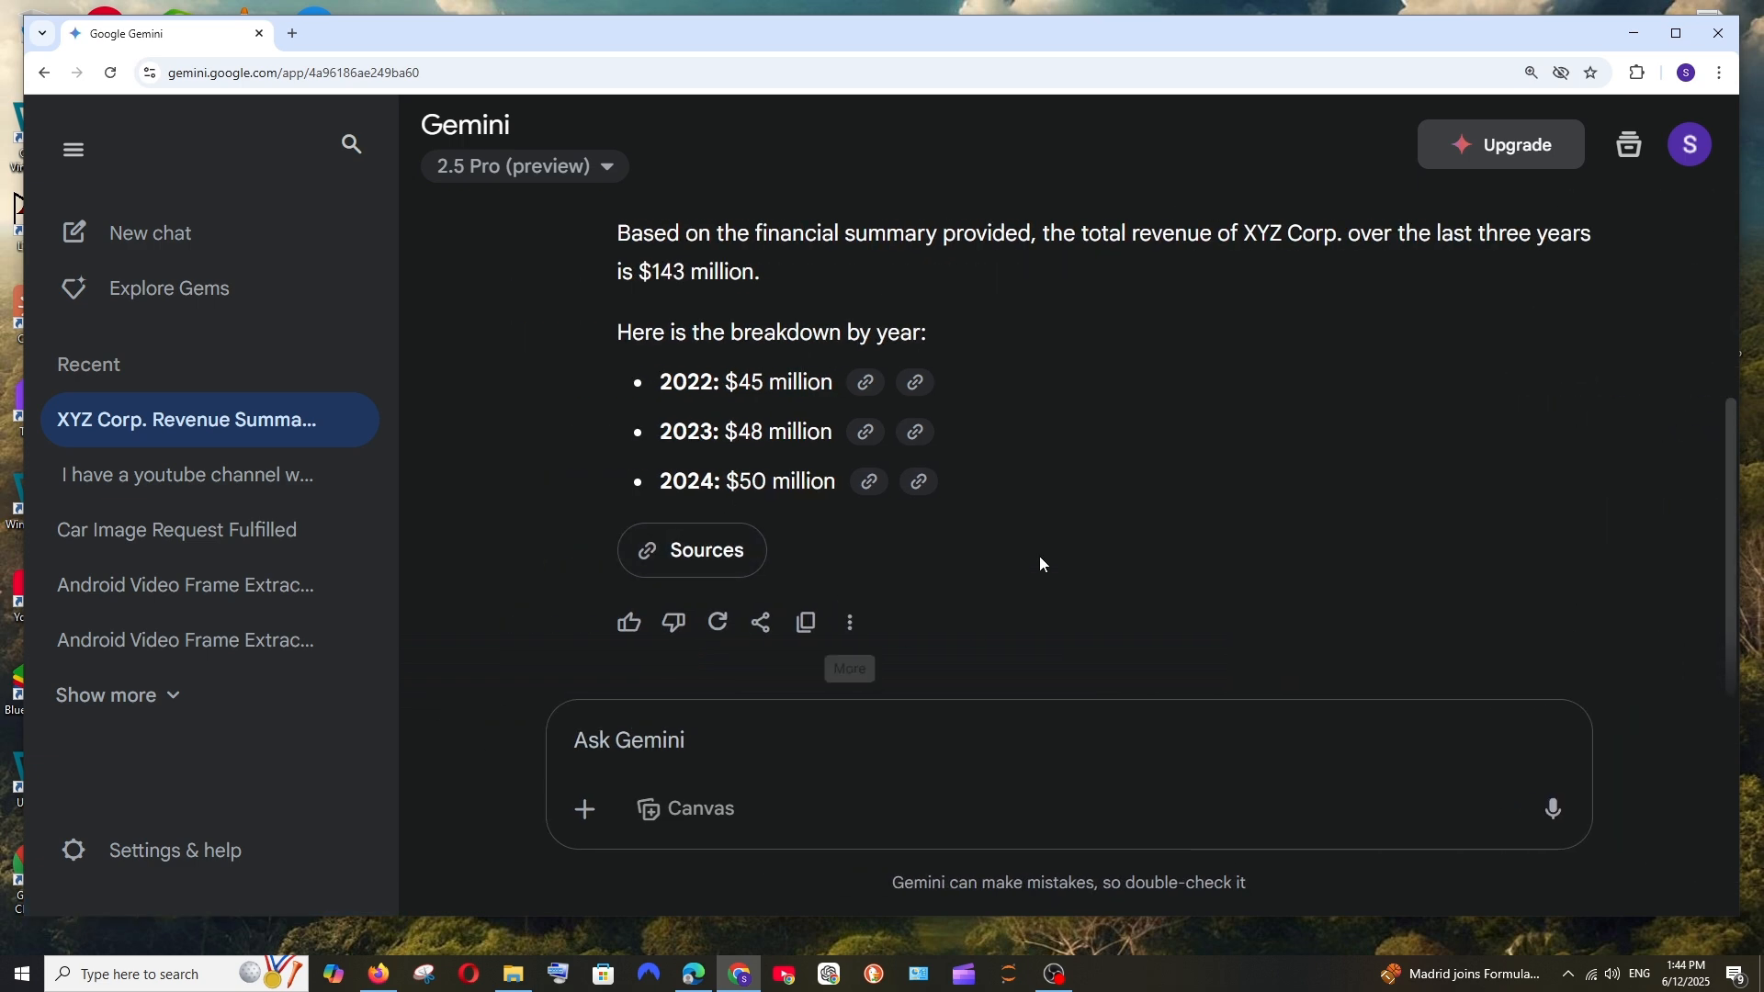
{"action": "mouse_move", "coordinate": [634, 674]}
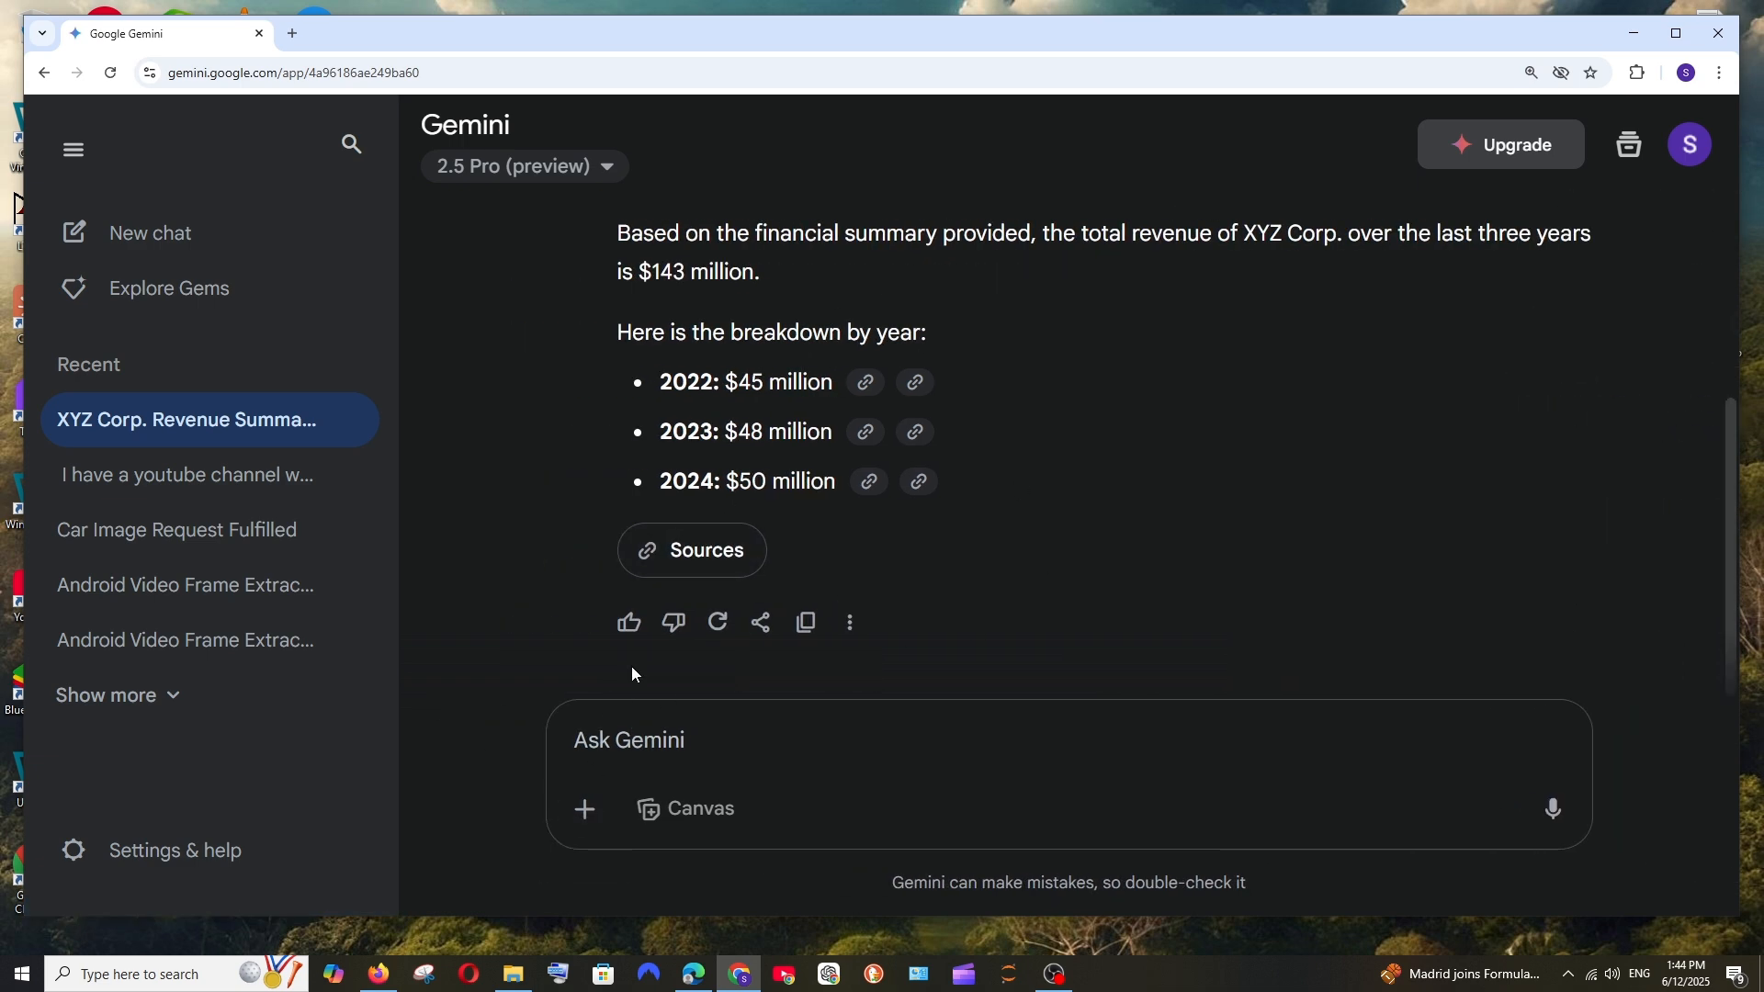
- Attach the marks - data CSV, finance PDF and RESEARCH sheet from Drive, then start a new chat
{"action": "left_click", "coordinate": [585, 808]}
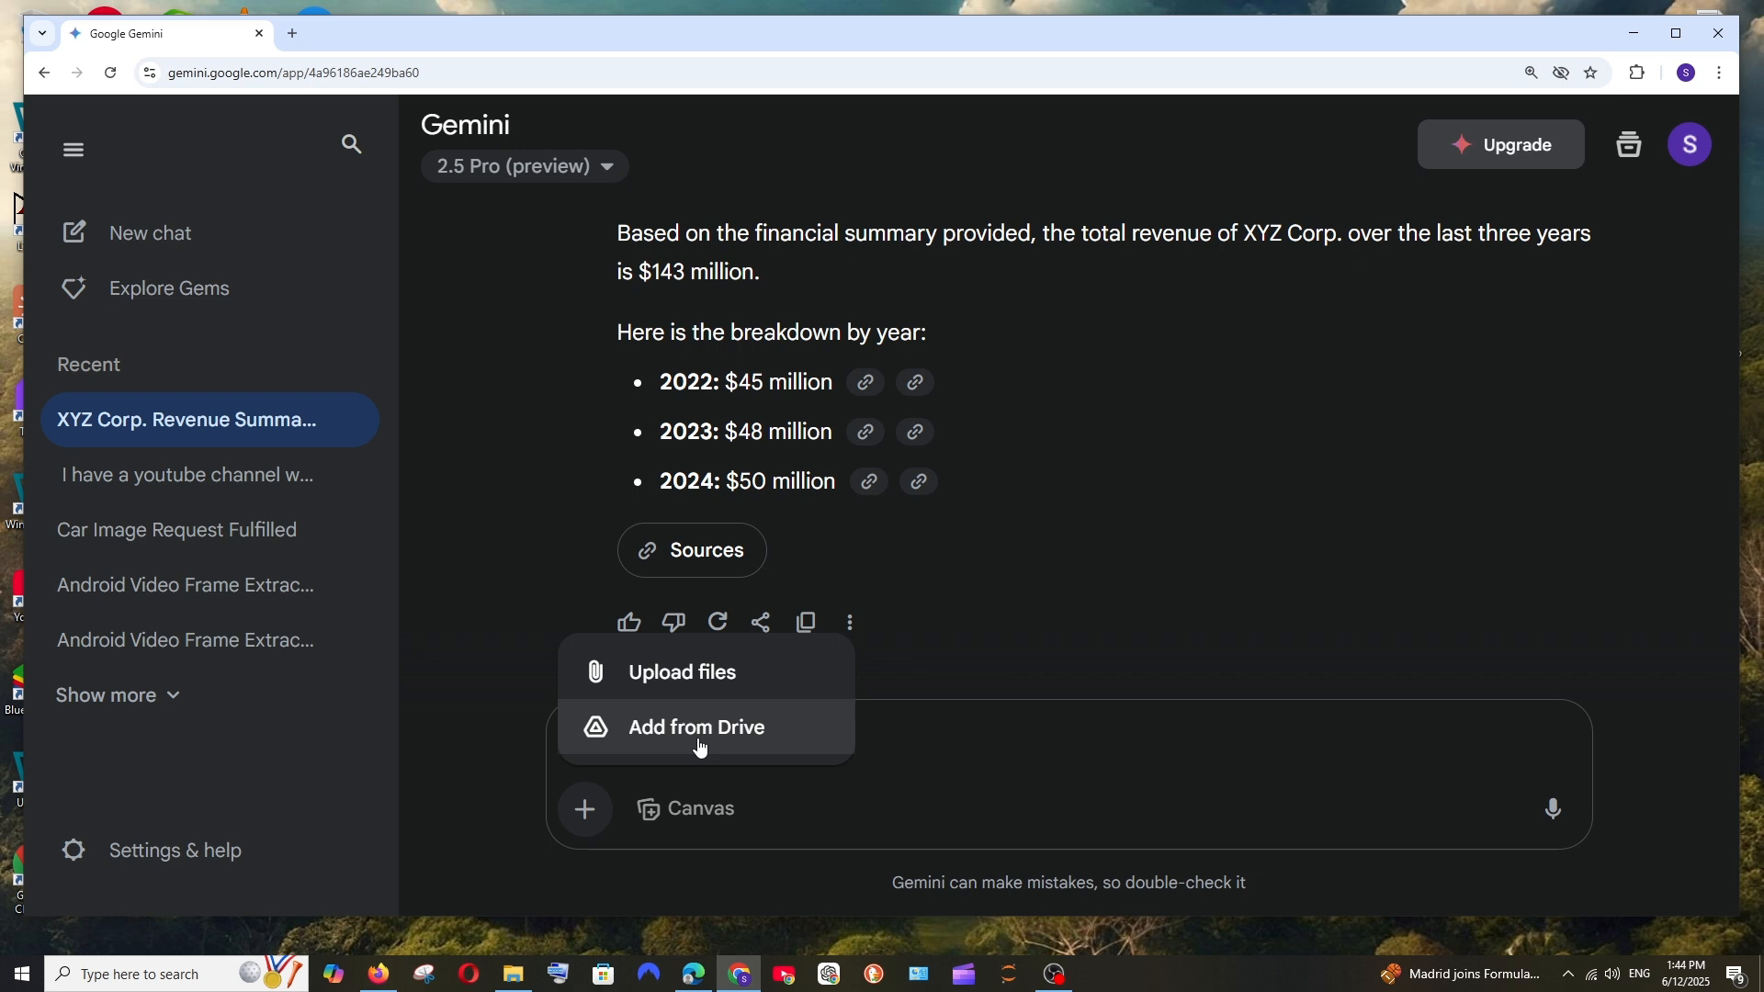
{"action": "left_click", "coordinate": [697, 727]}
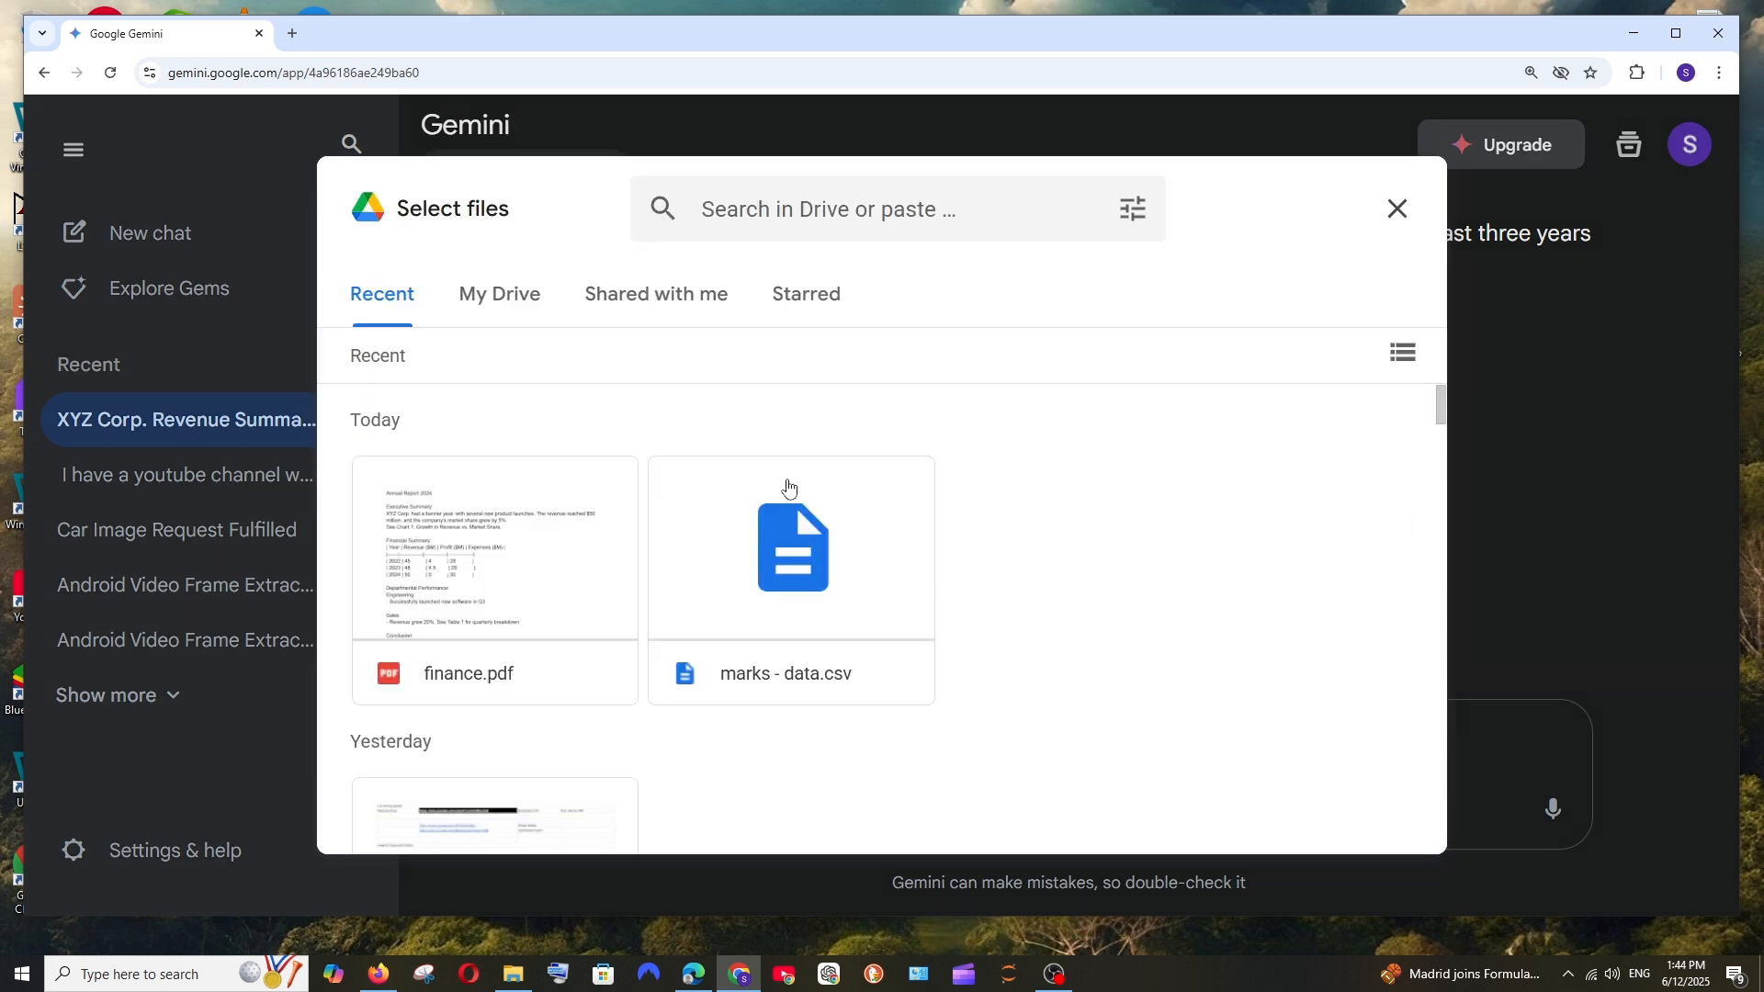
{"action": "left_click", "coordinate": [791, 546]}
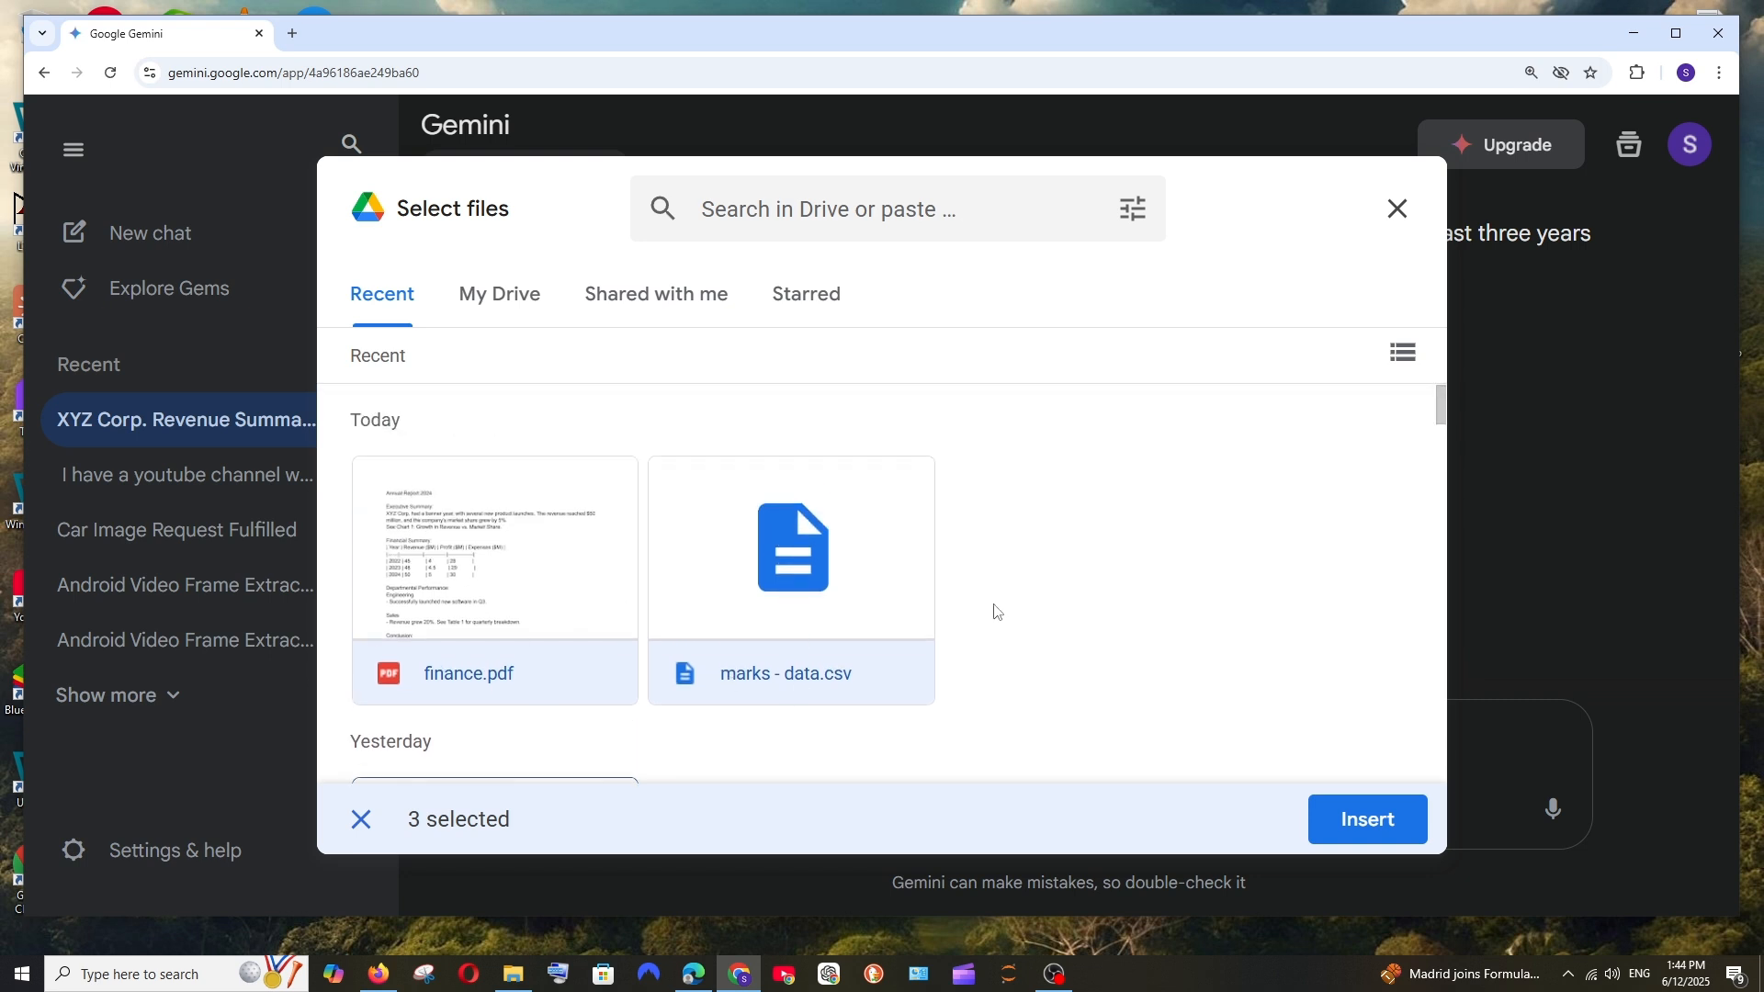
{"action": "left_click", "coordinate": [1366, 819]}
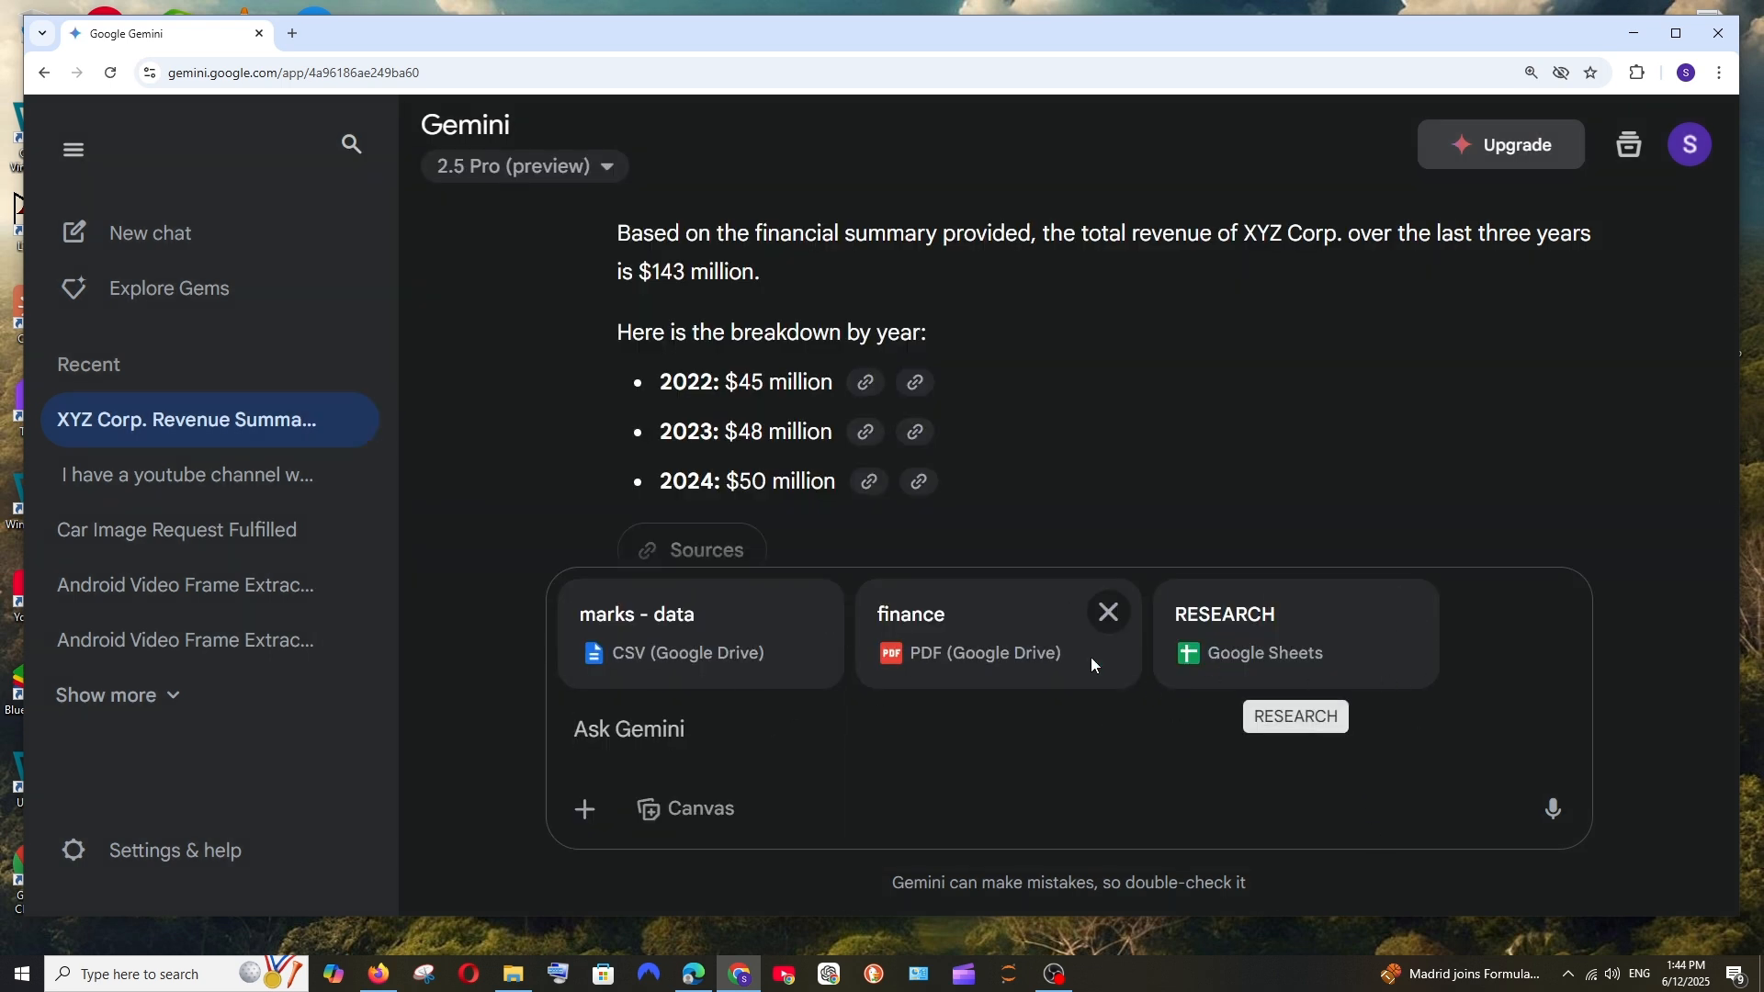
{"action": "left_click", "coordinate": [116, 195]}
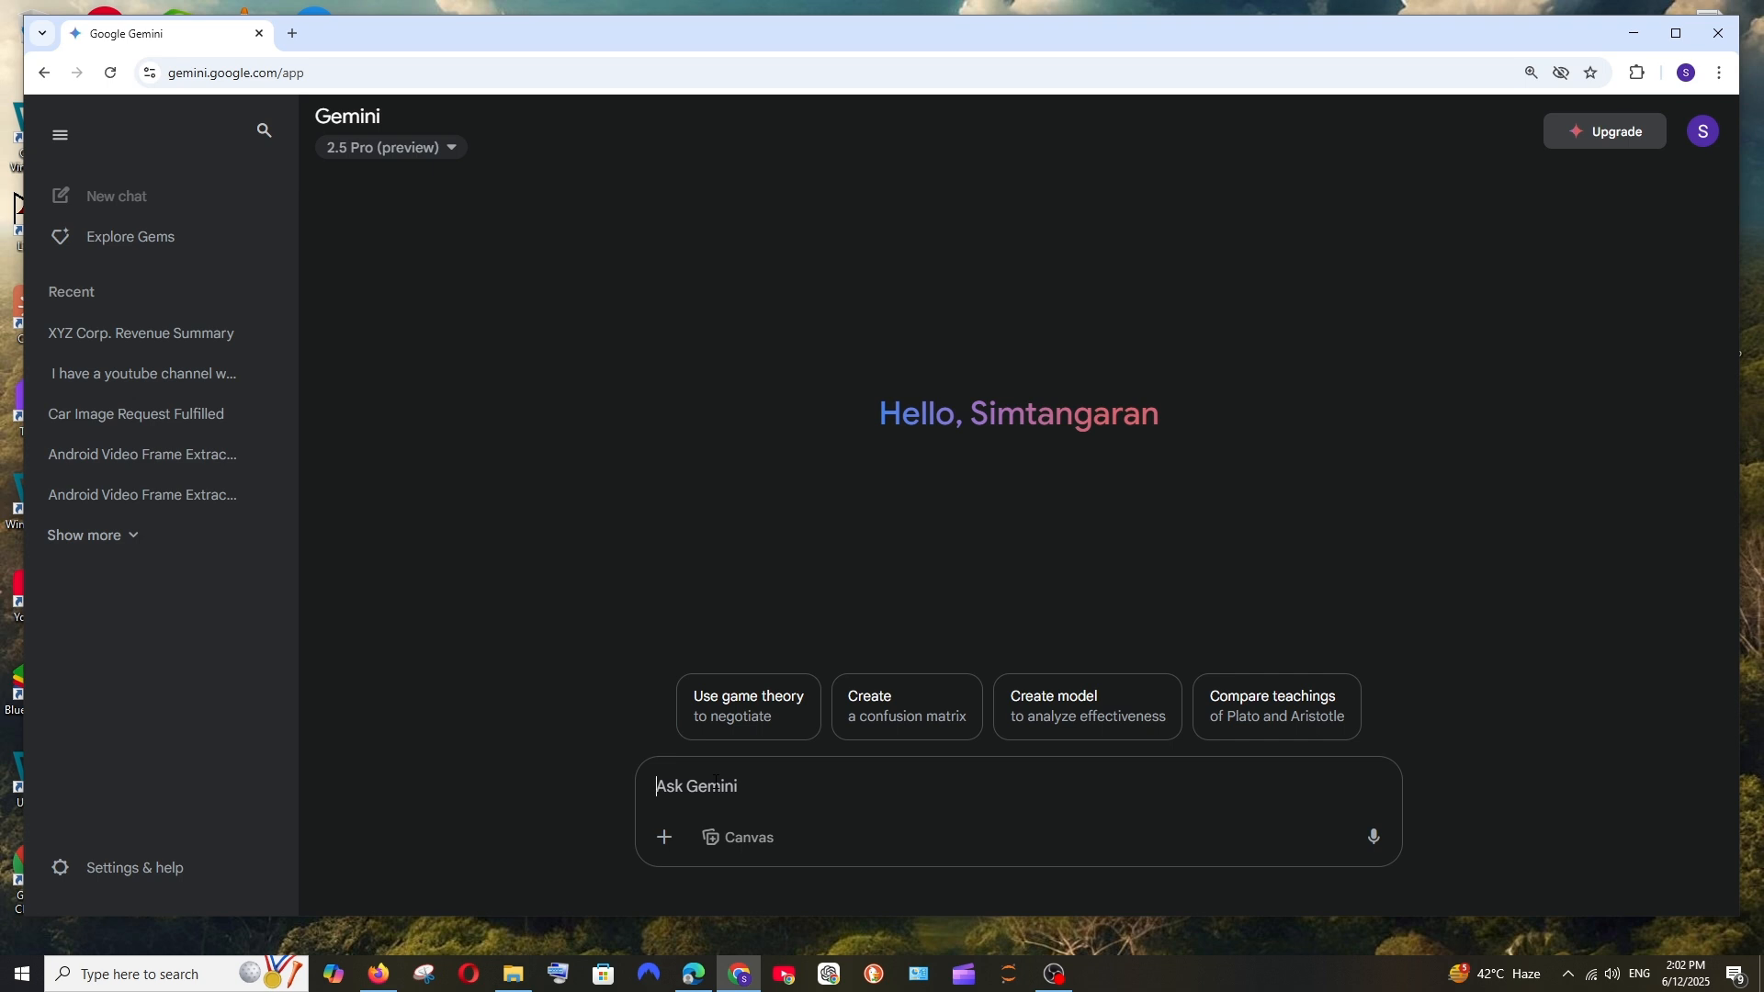
{"action": "type", "text": "@"}
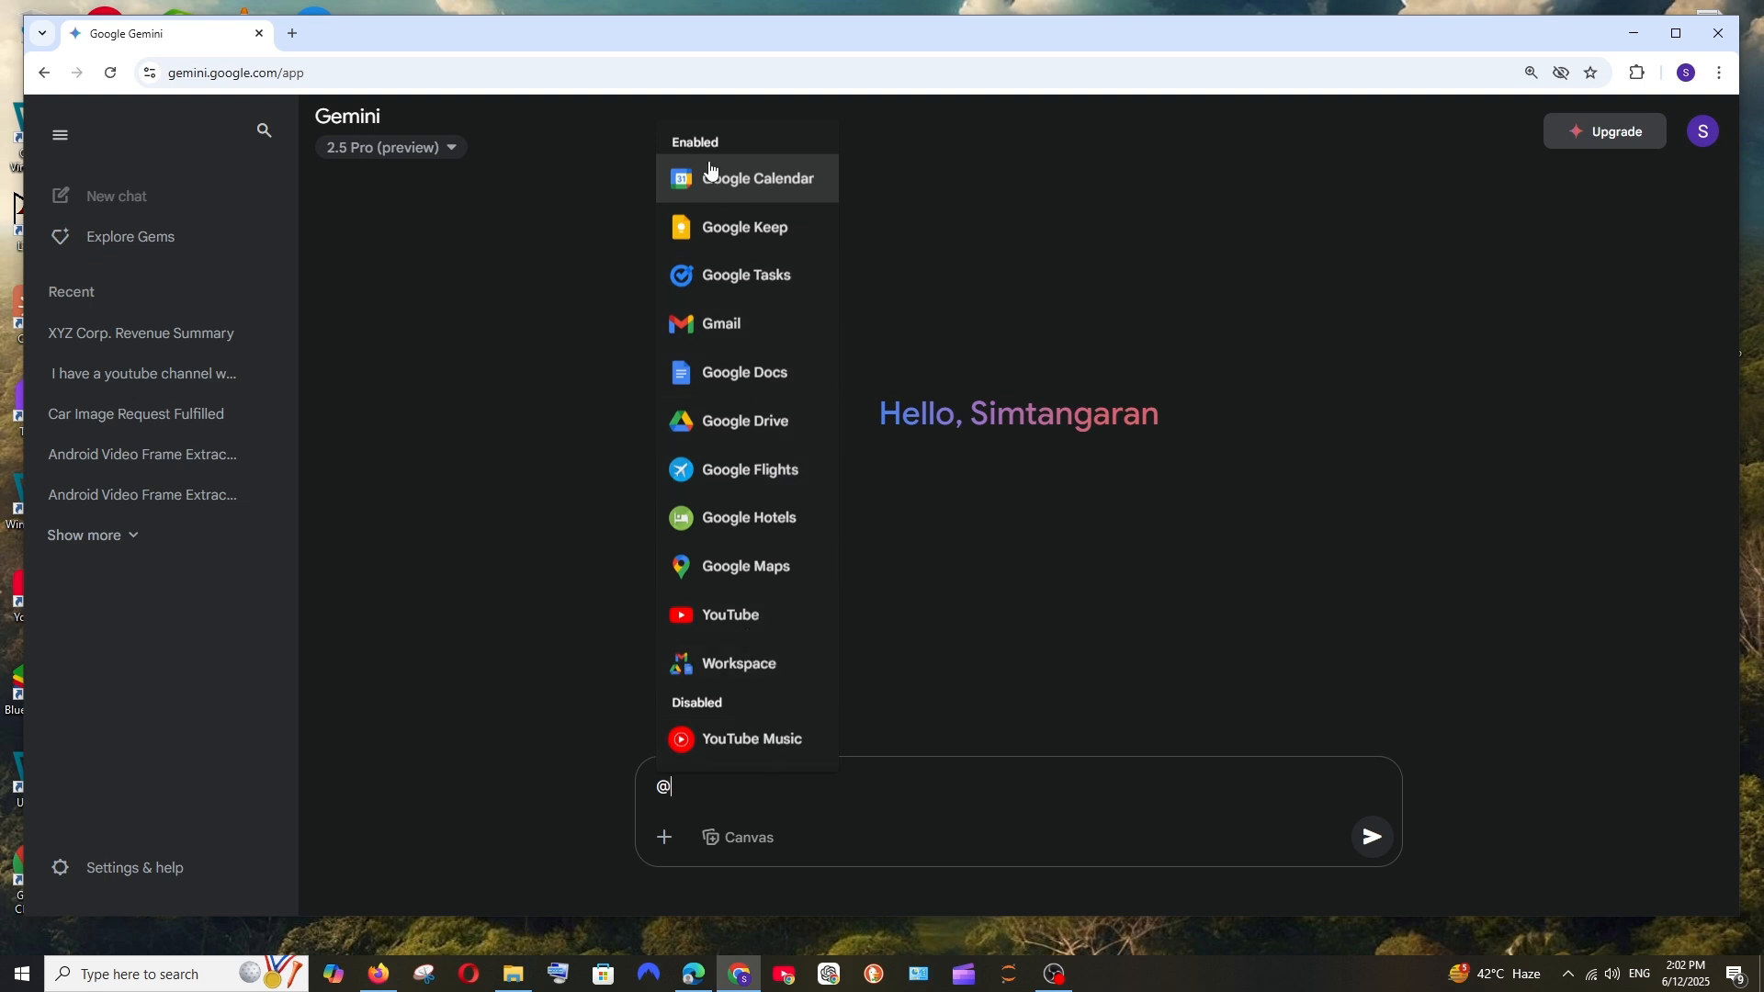
{"action": "mouse_move", "coordinate": [764, 373]}
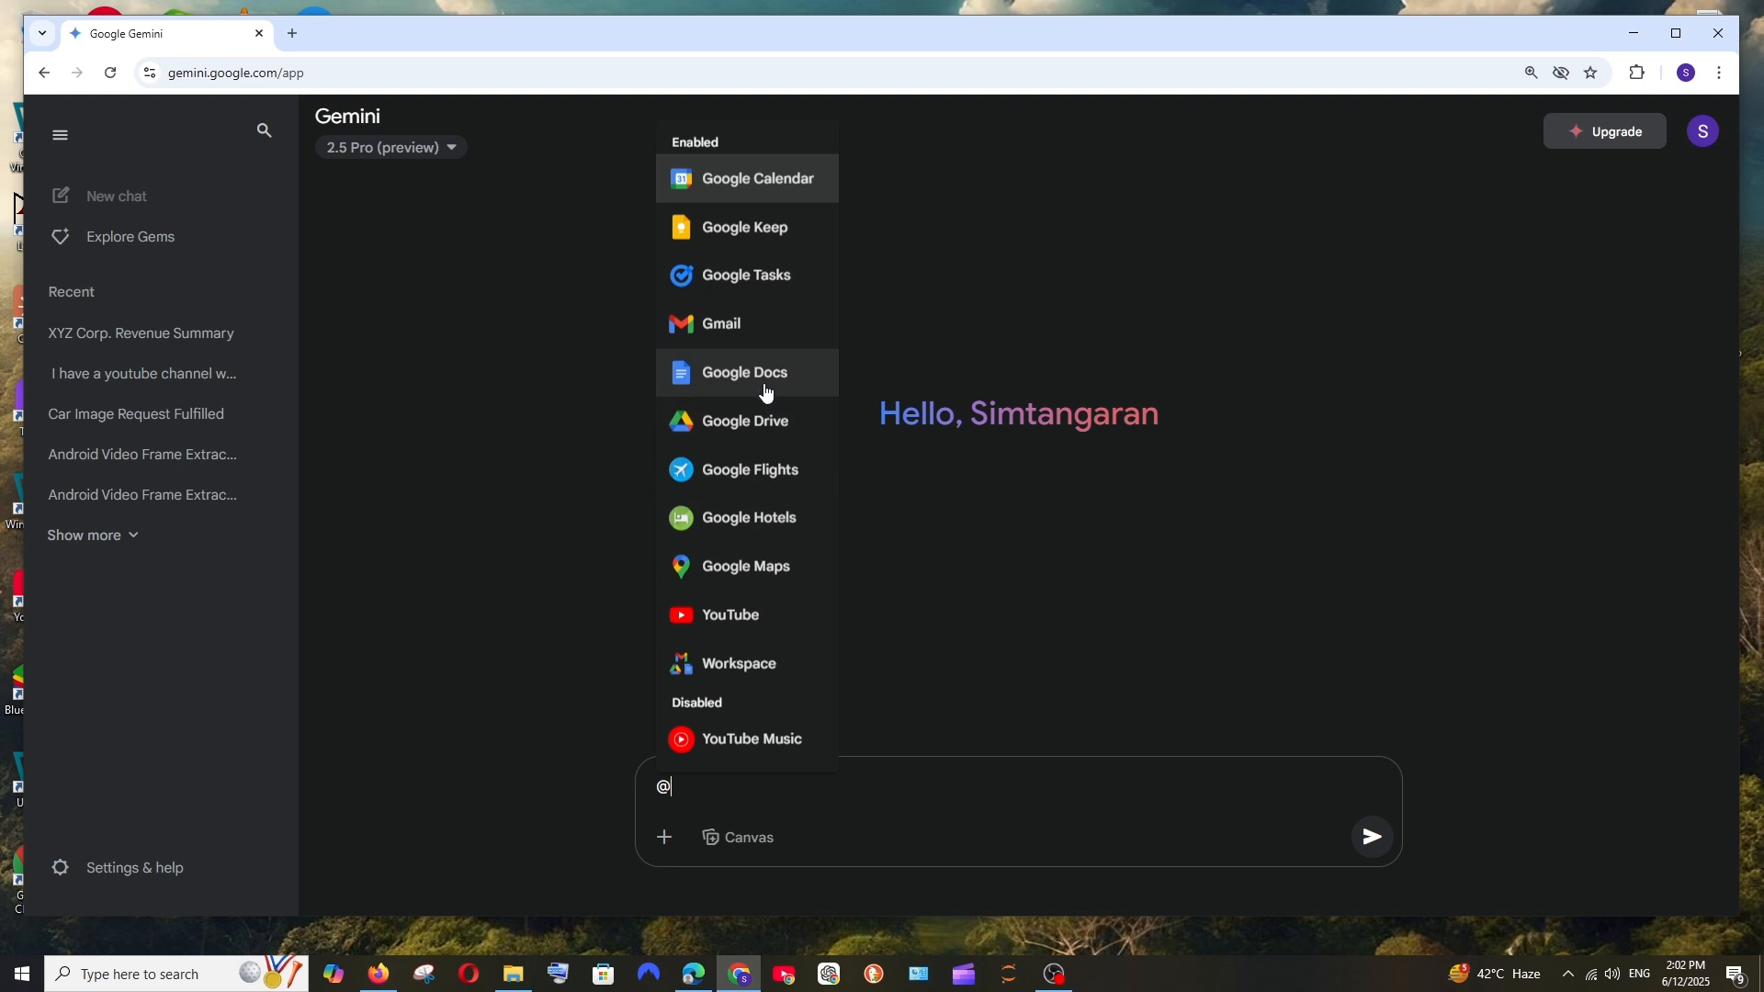
{"action": "left_click", "coordinate": [745, 420]}
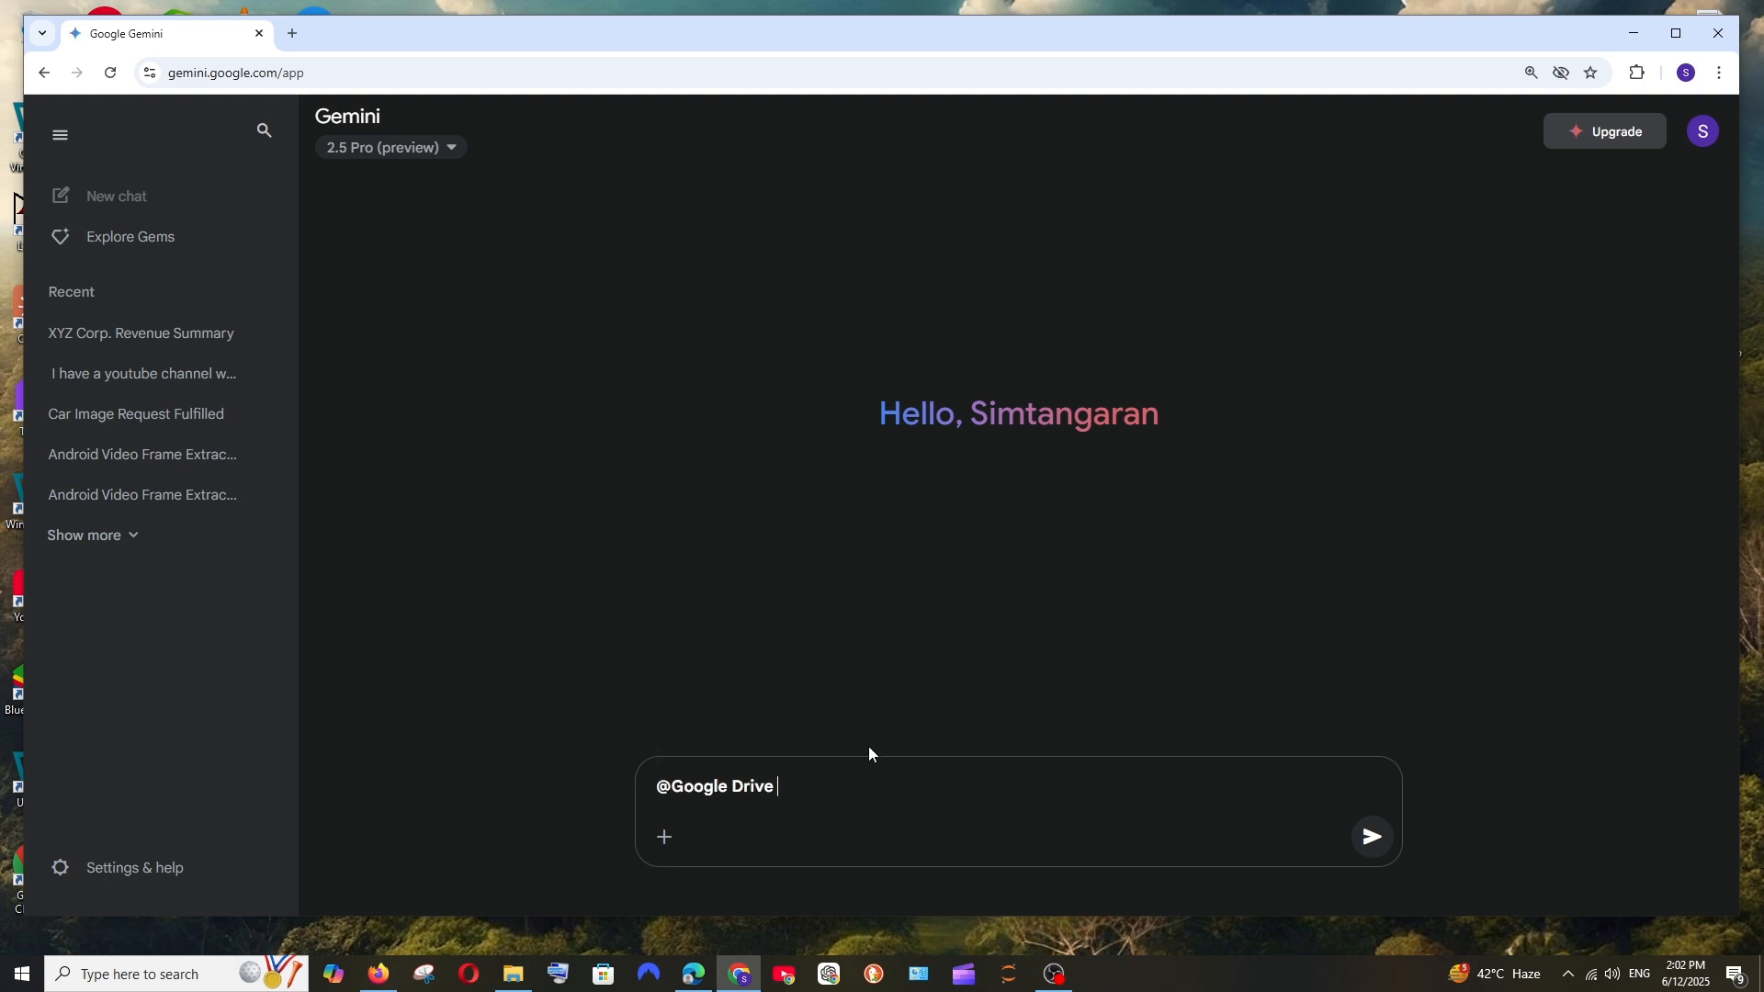
{"action": "mouse_move", "coordinate": [873, 789]}
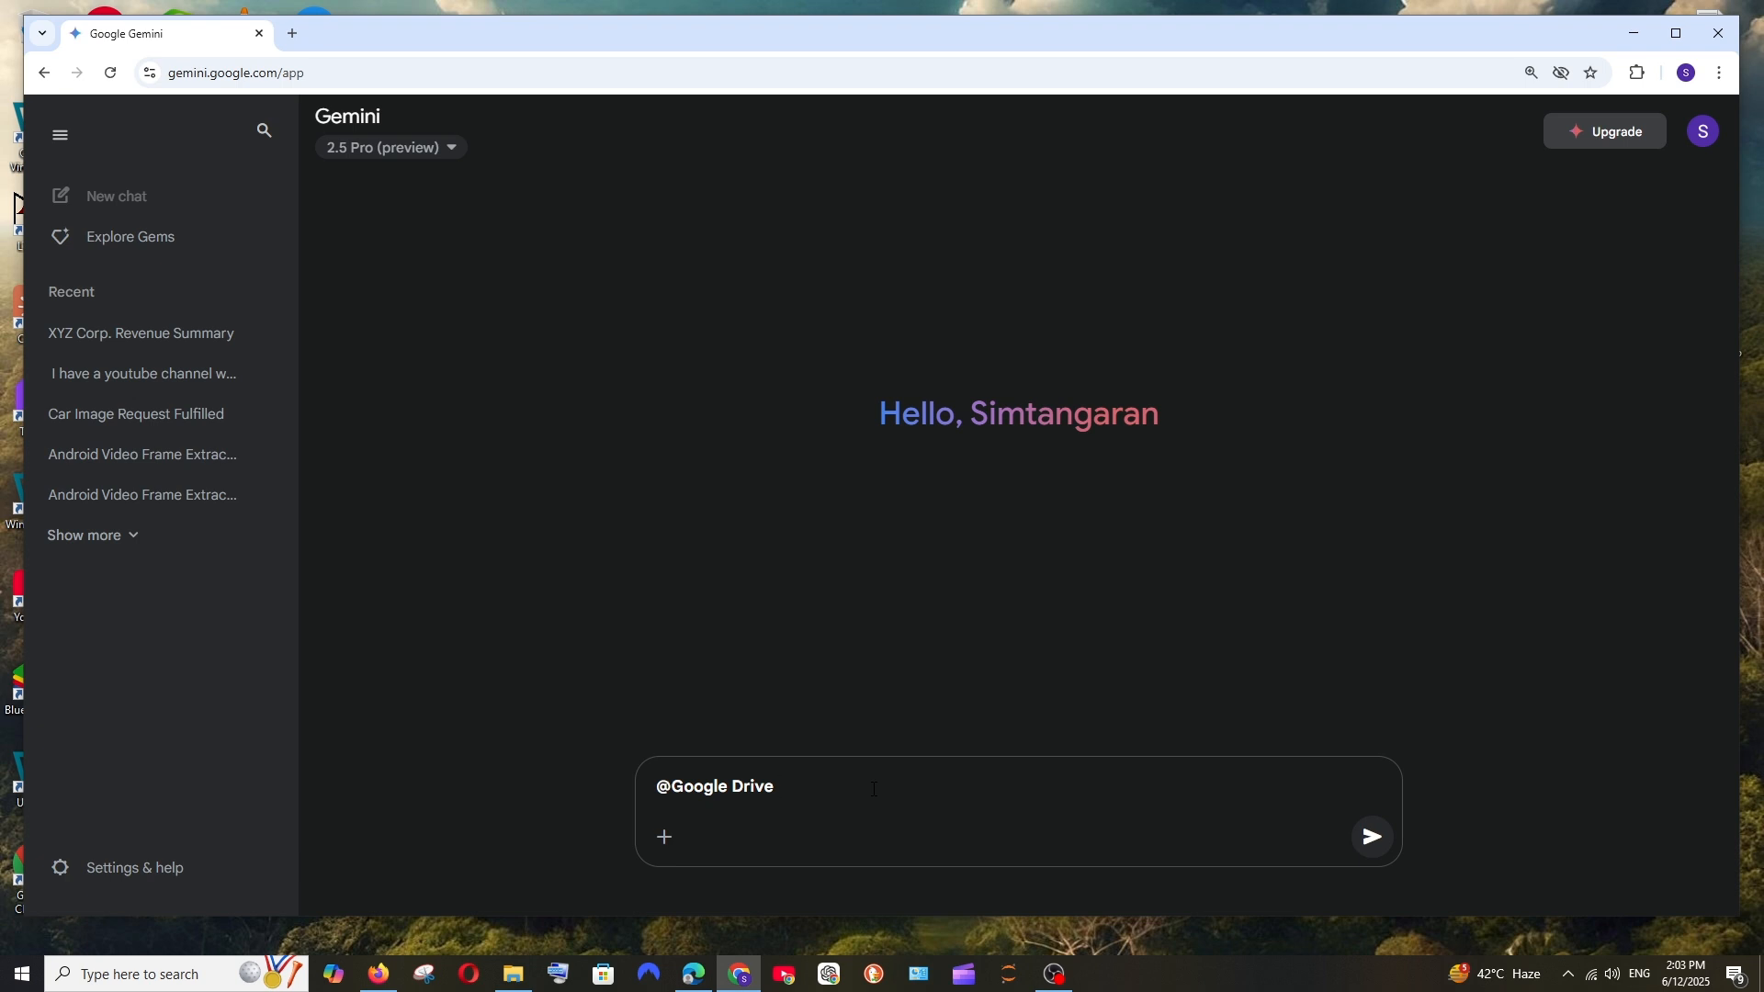
{"action": "left_click", "coordinate": [1371, 838]}
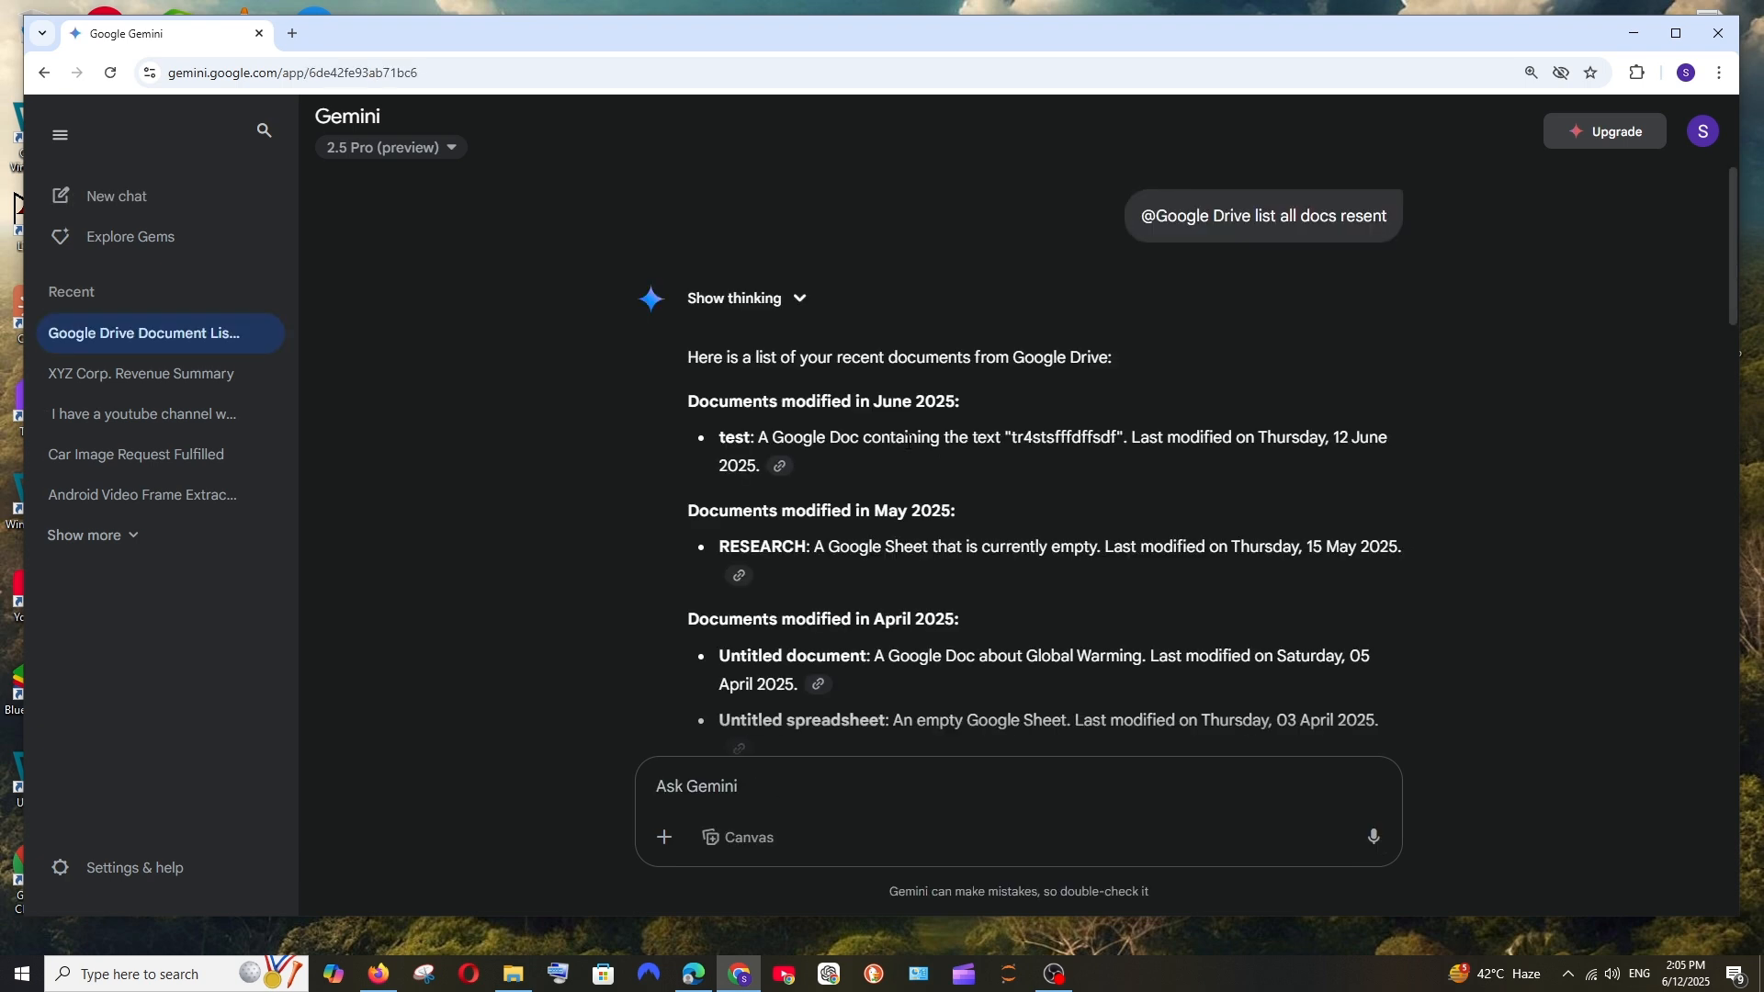
{"action": "mouse_move", "coordinate": [1066, 430]}
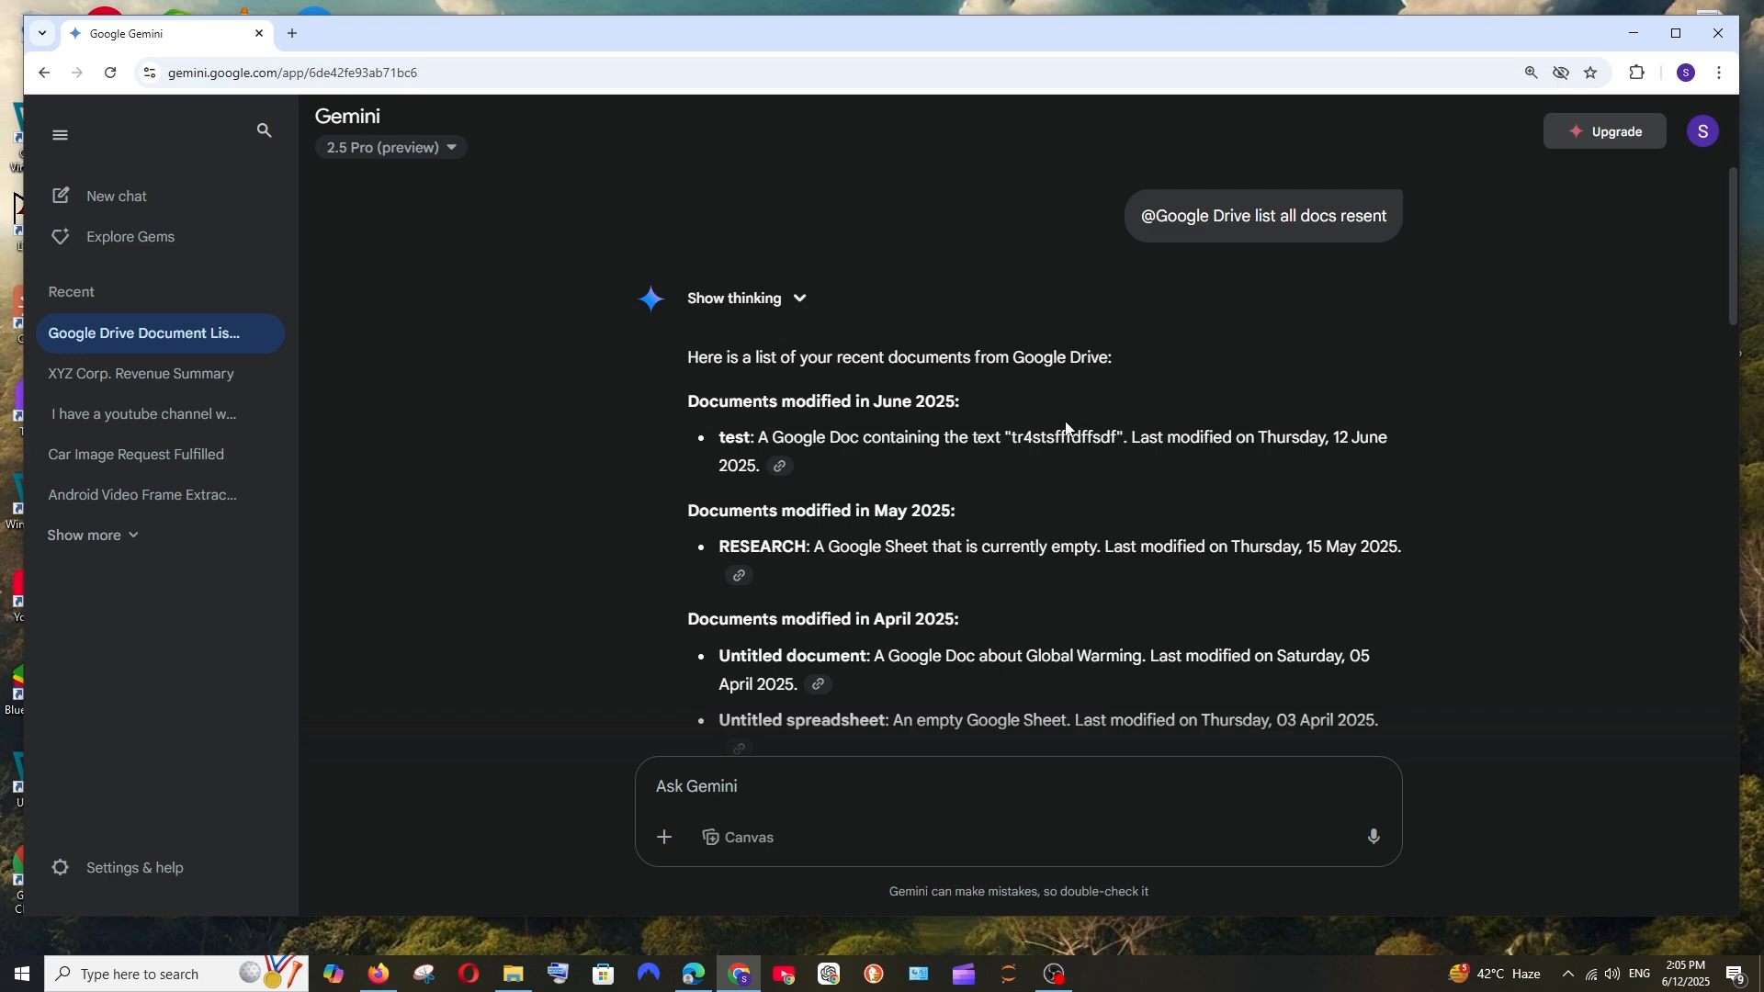
{"action": "mouse_move", "coordinate": [779, 466]}
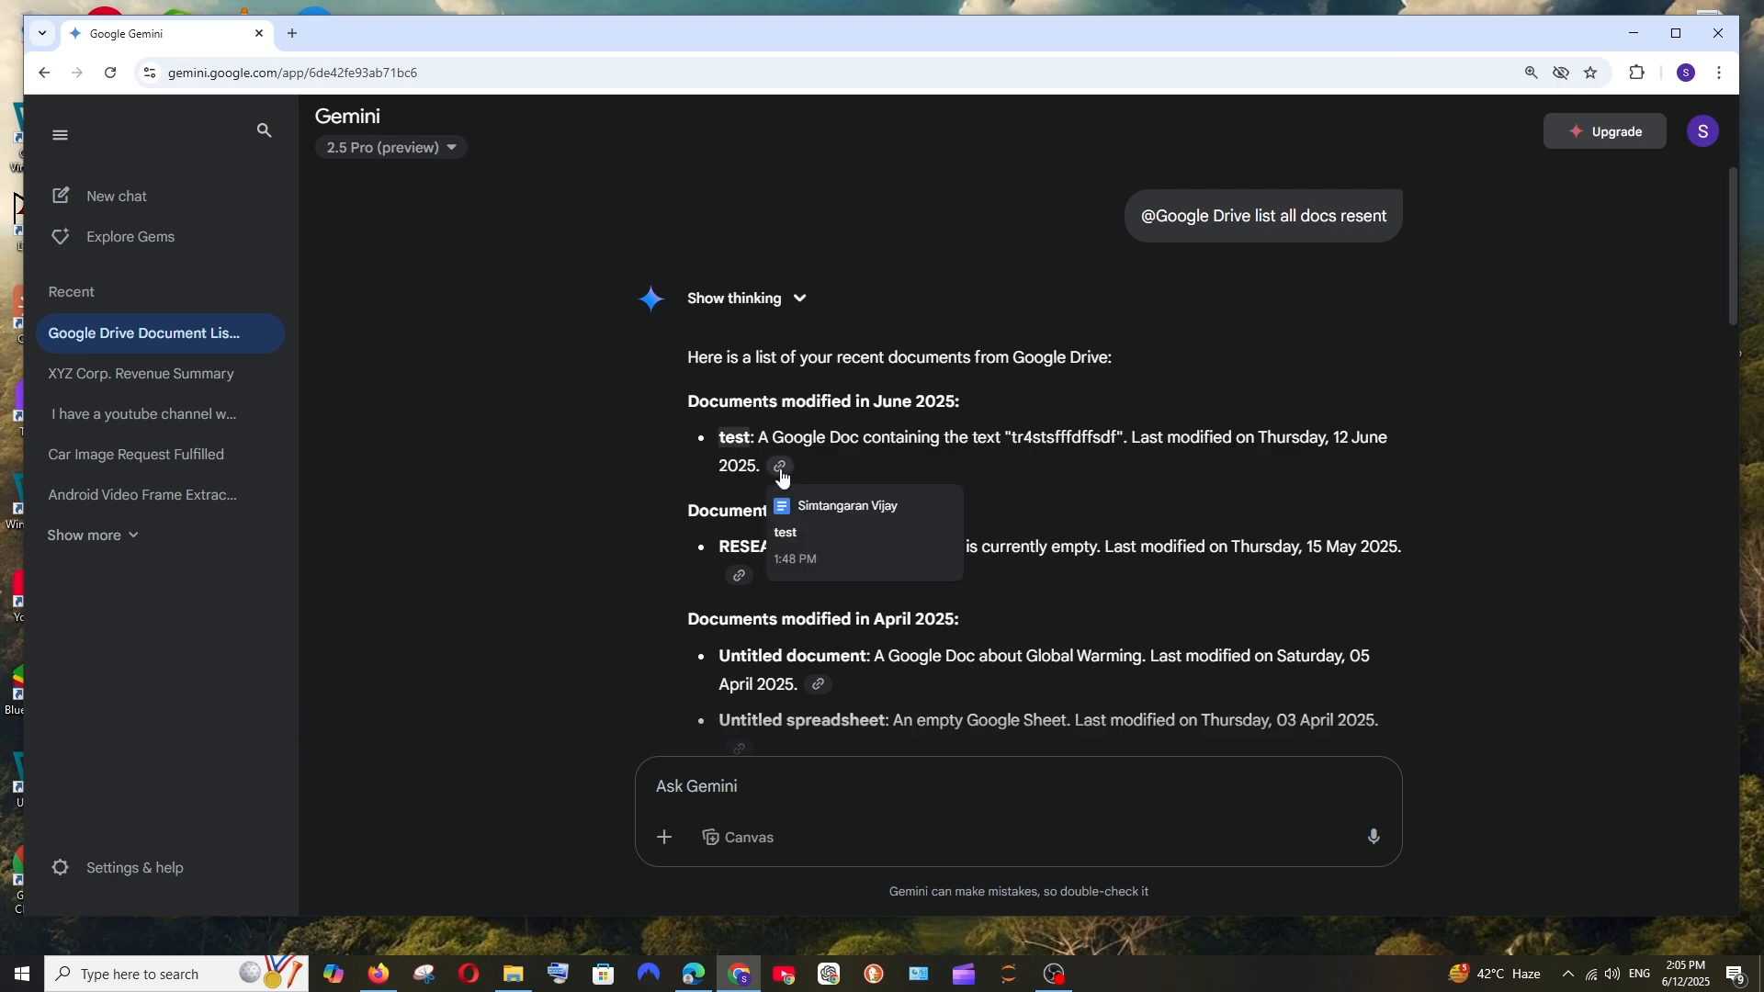
{"action": "left_click", "coordinate": [779, 467]}
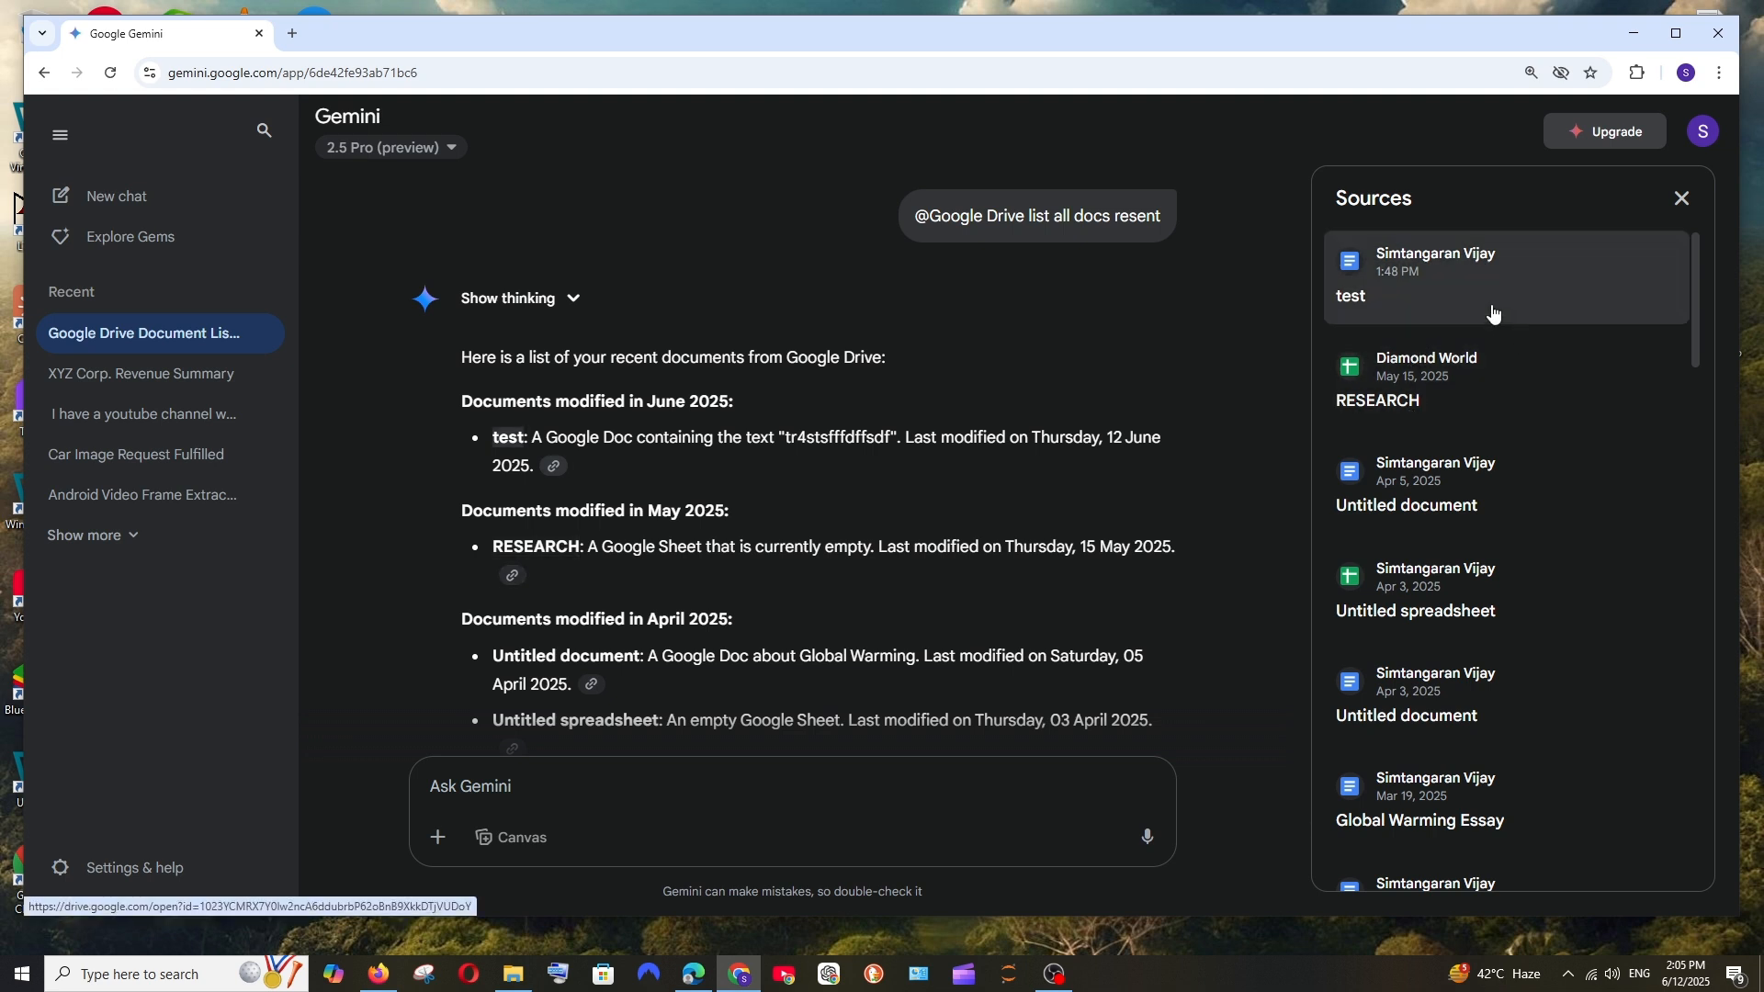
{"action": "mouse_move", "coordinate": [1461, 483]}
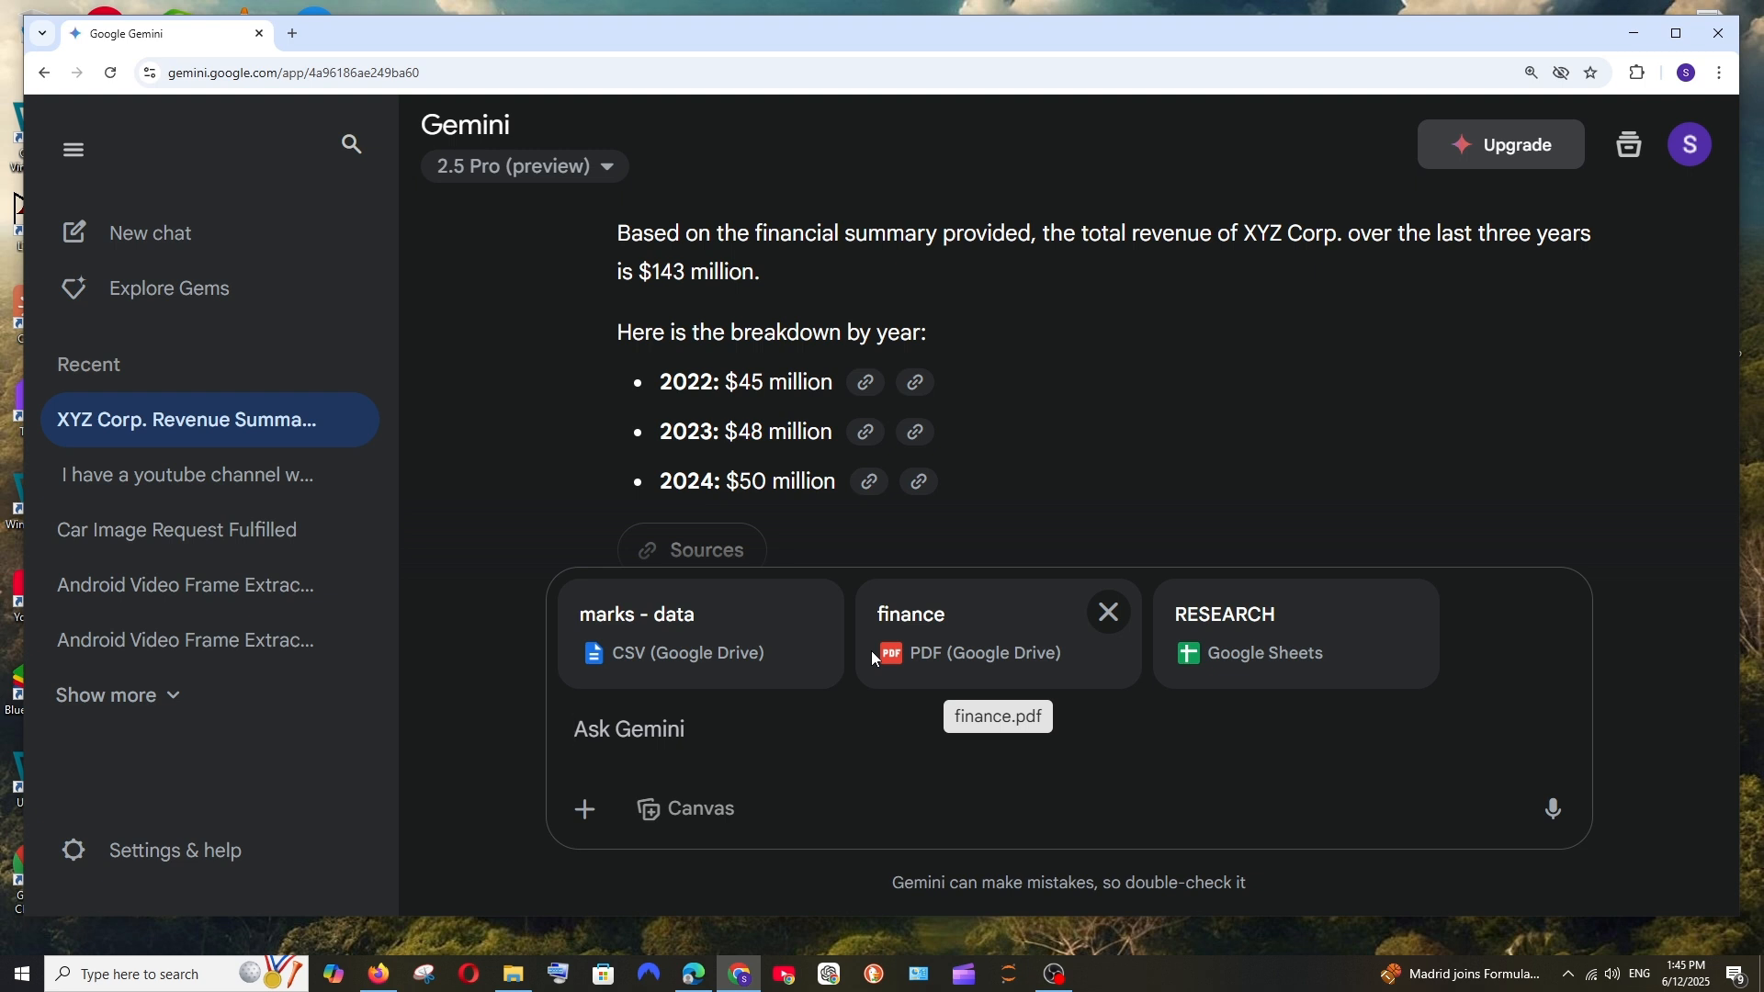
{"action": "mouse_move", "coordinate": [881, 709]}
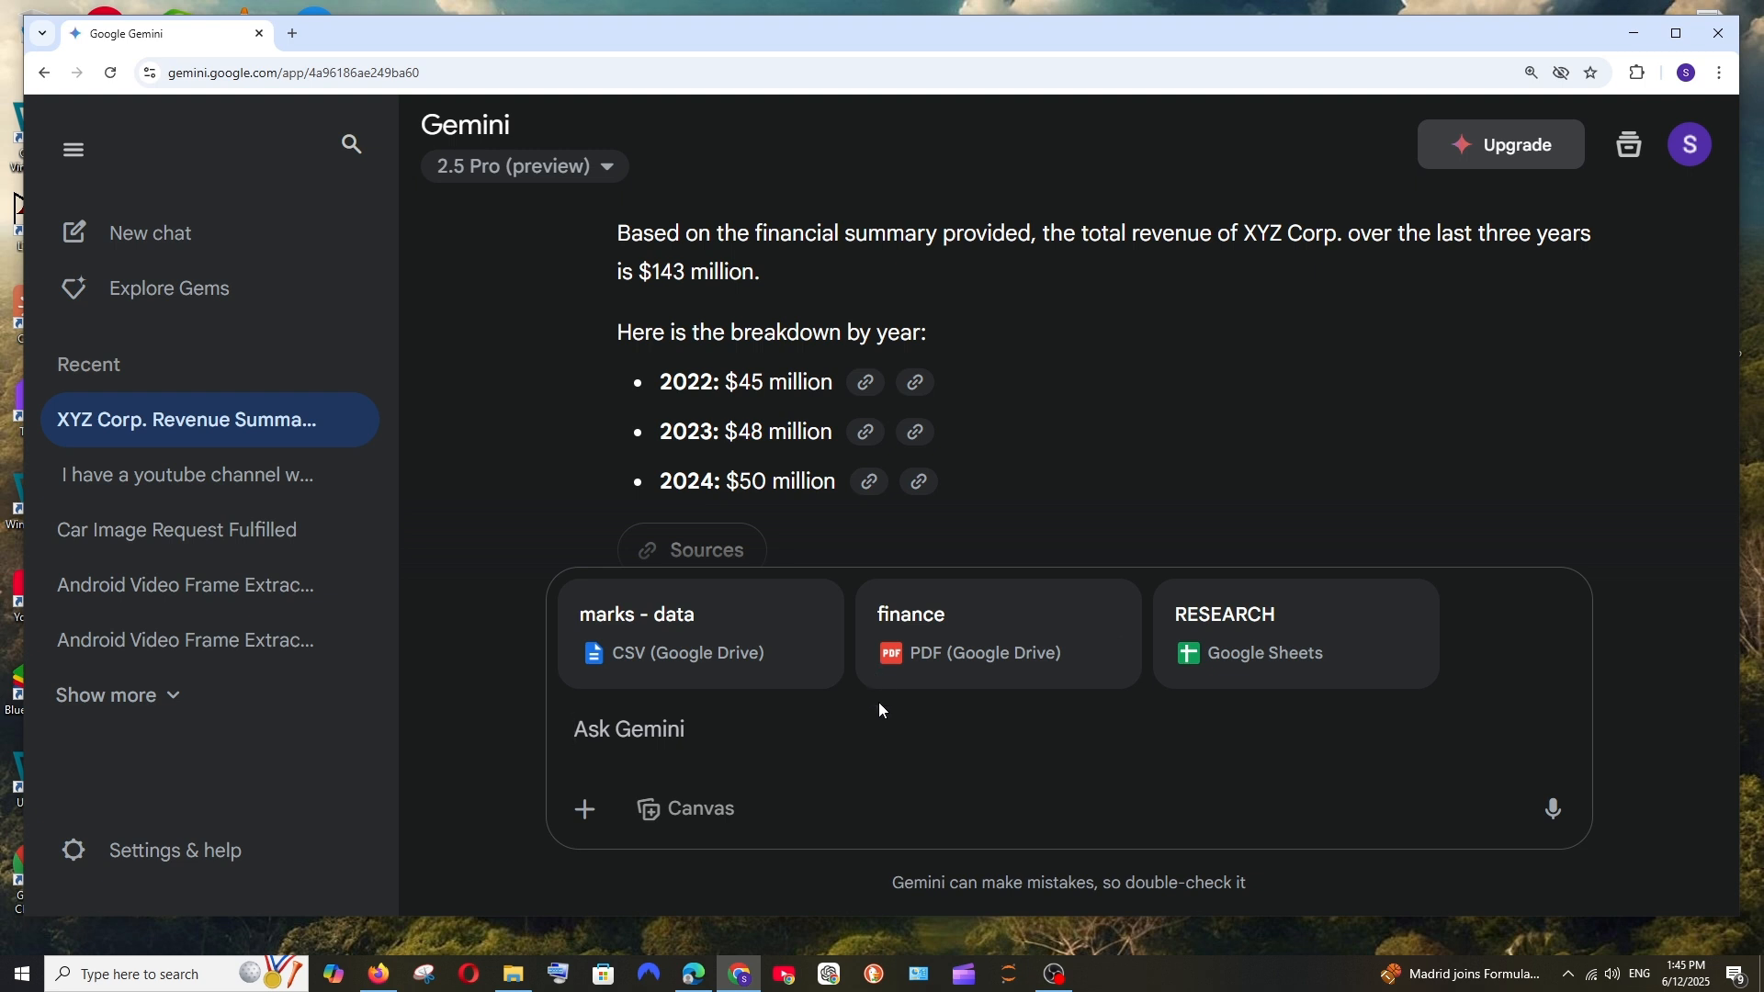